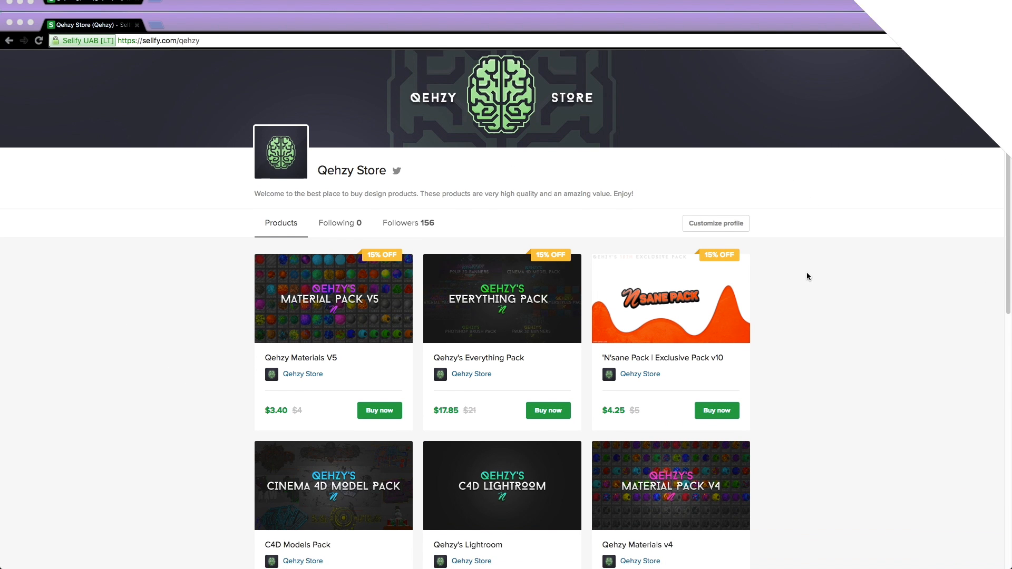
Select Text and reorder the object list to Camera, Lighting, Text, Subdivision Surface
scroll("down", 3)
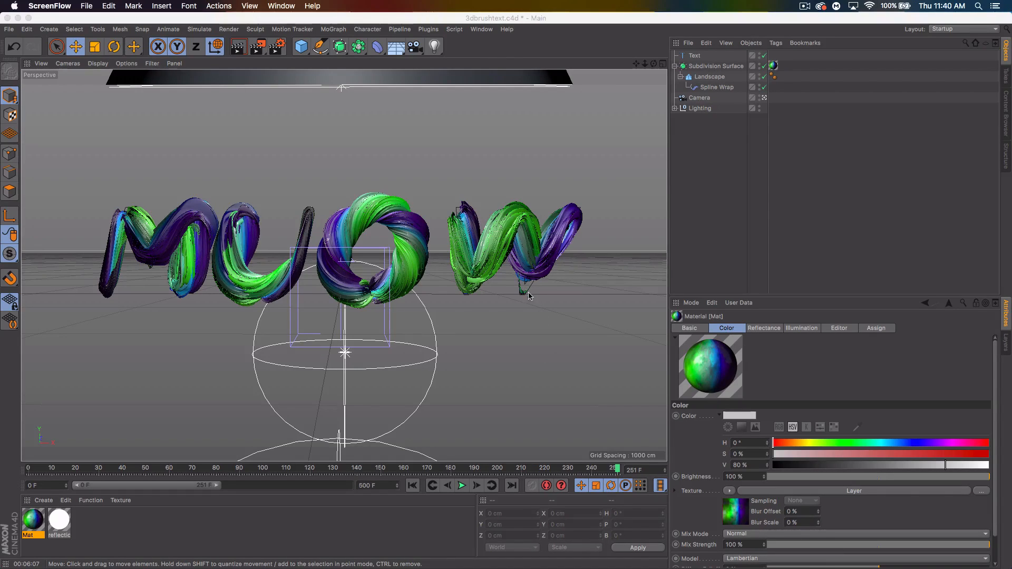
mouse_move(523, 269)
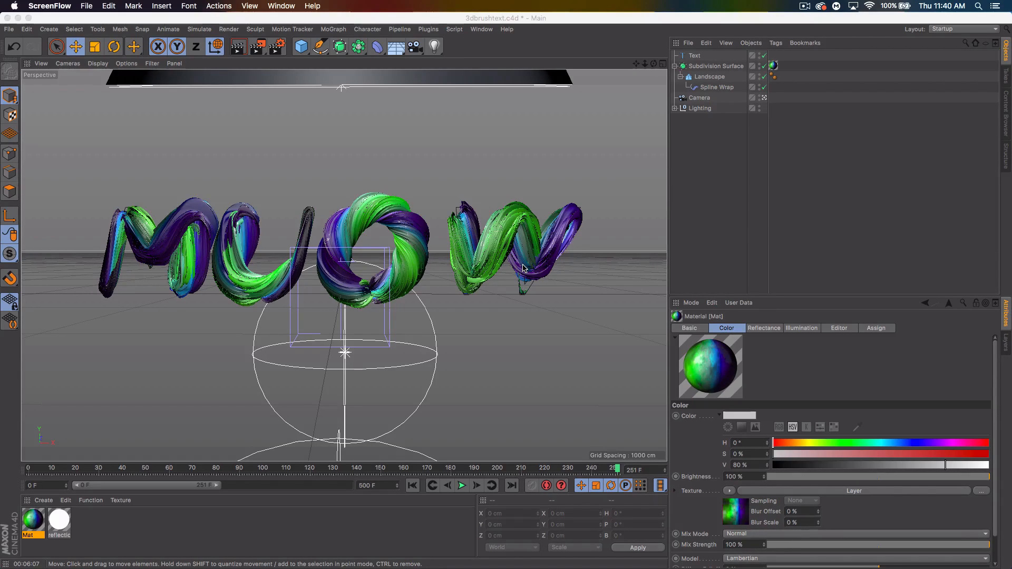
mouse_move(669, 294)
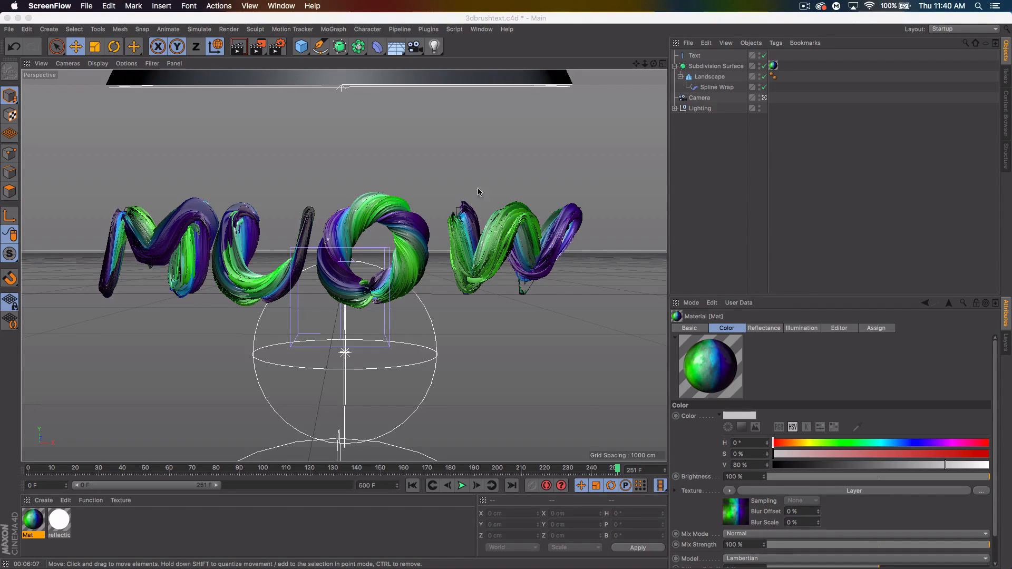
mouse_move(385, 217)
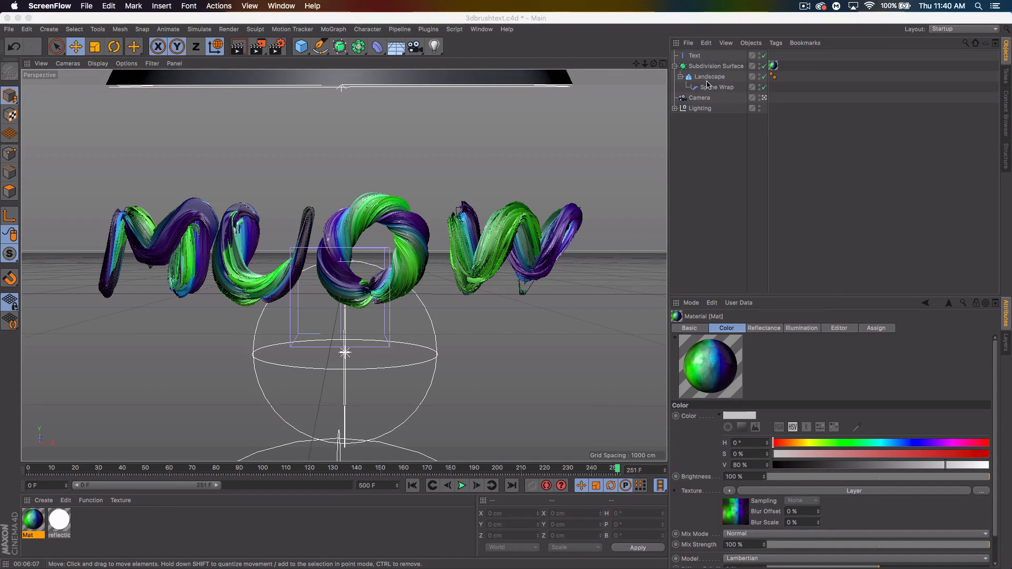
left_click(695, 55)
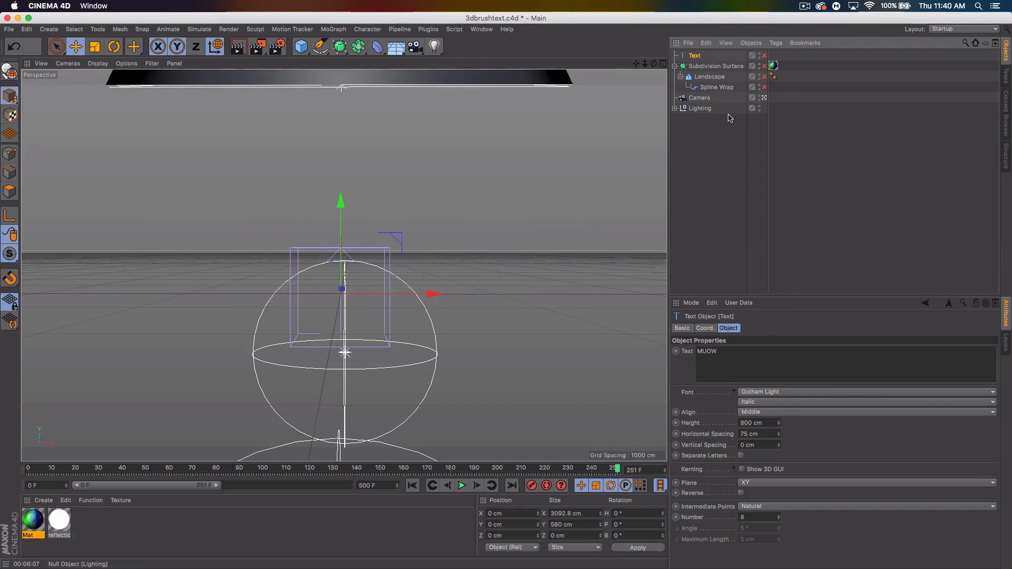
left_click(676, 66)
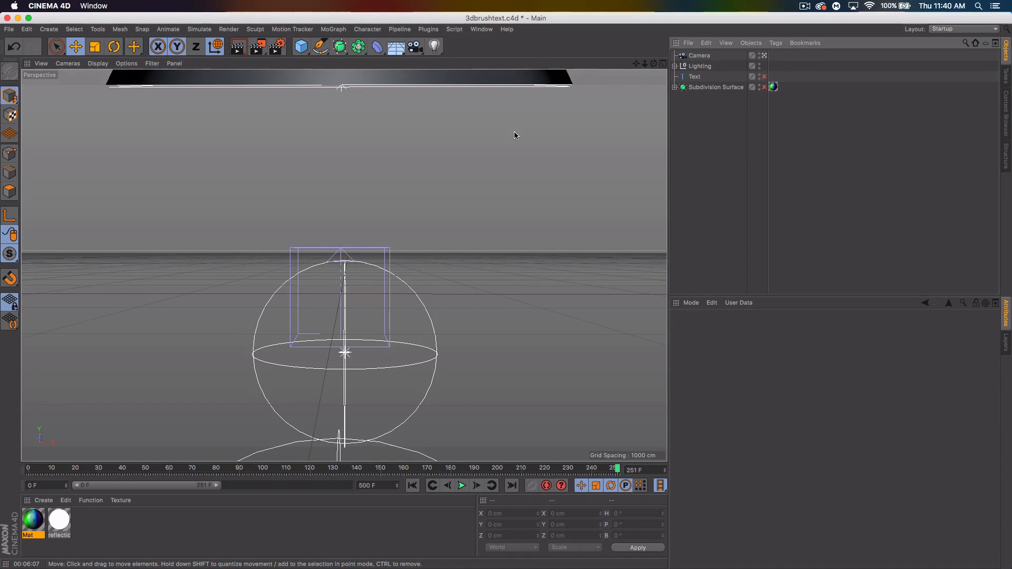
mouse_move(505, 143)
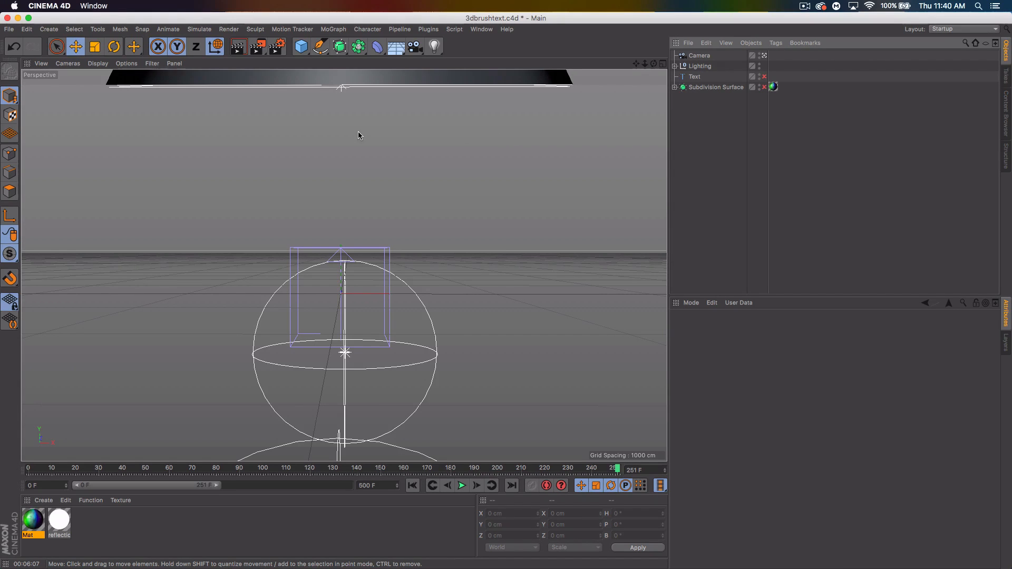
Add a Text spline reading MUOW, middle-aligned, 600 cm tall with 177 cm horizontal spacing
left_click(336, 46)
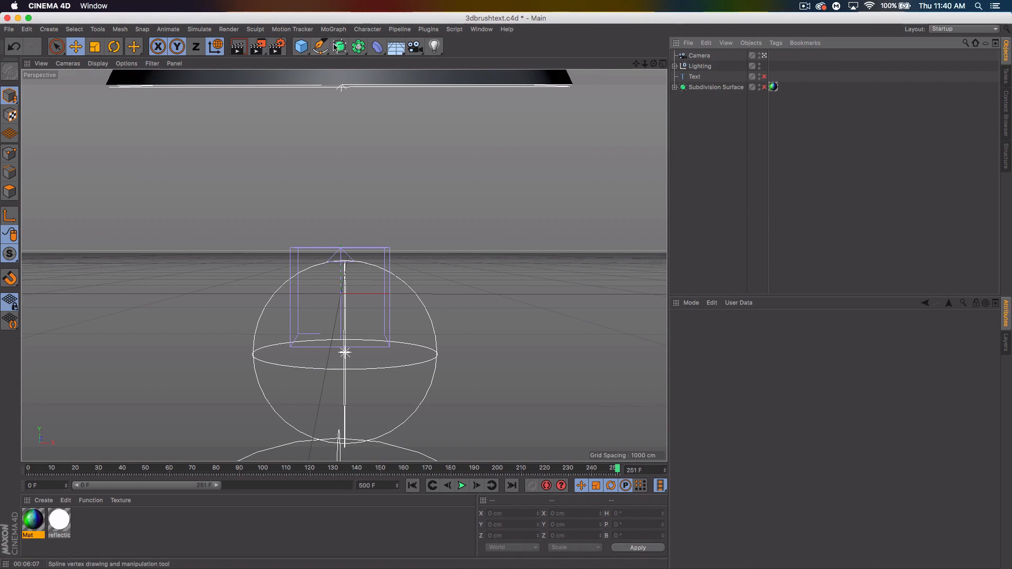
left_click(317, 46)
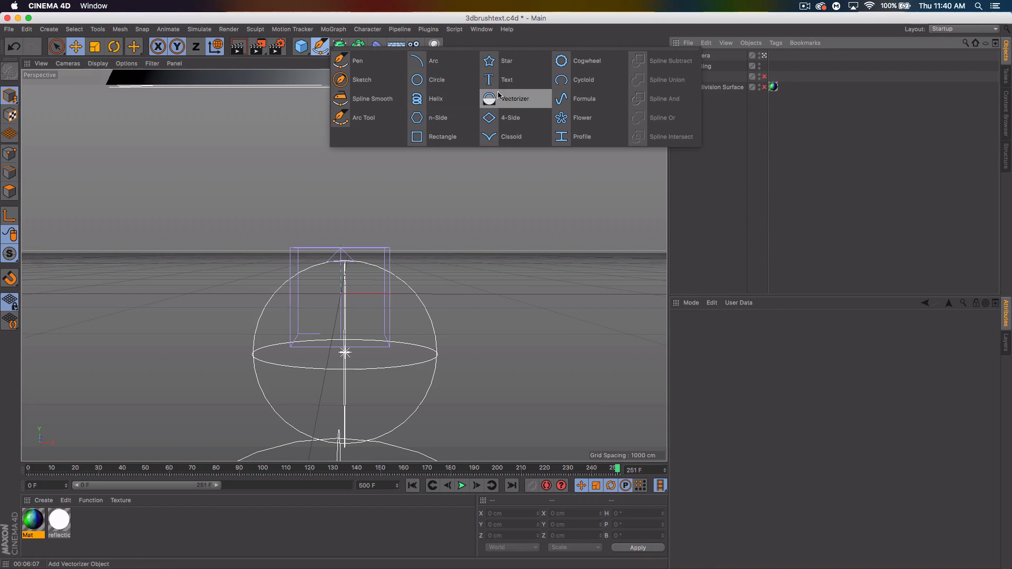
left_click(507, 80)
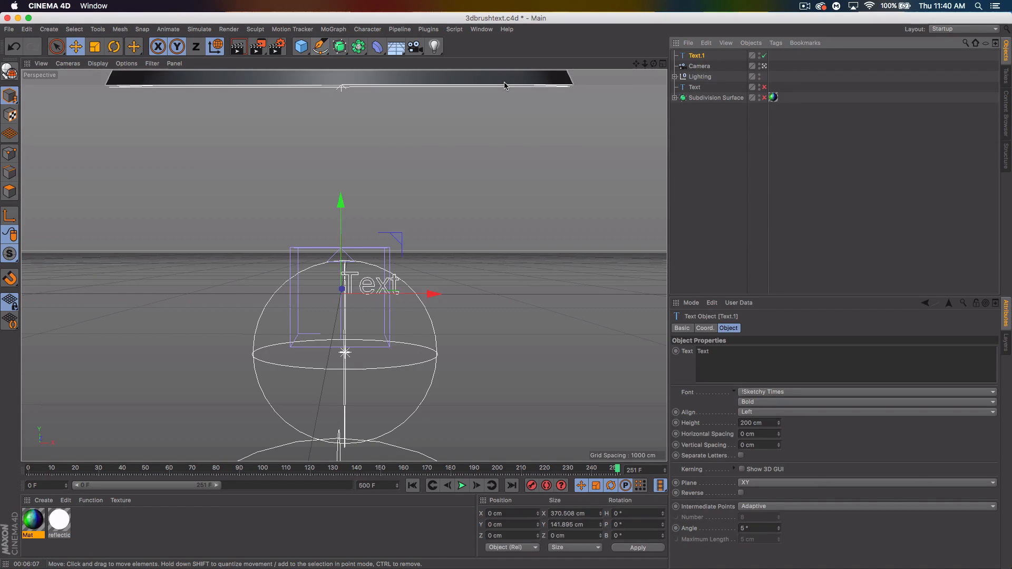
left_click(715, 97)
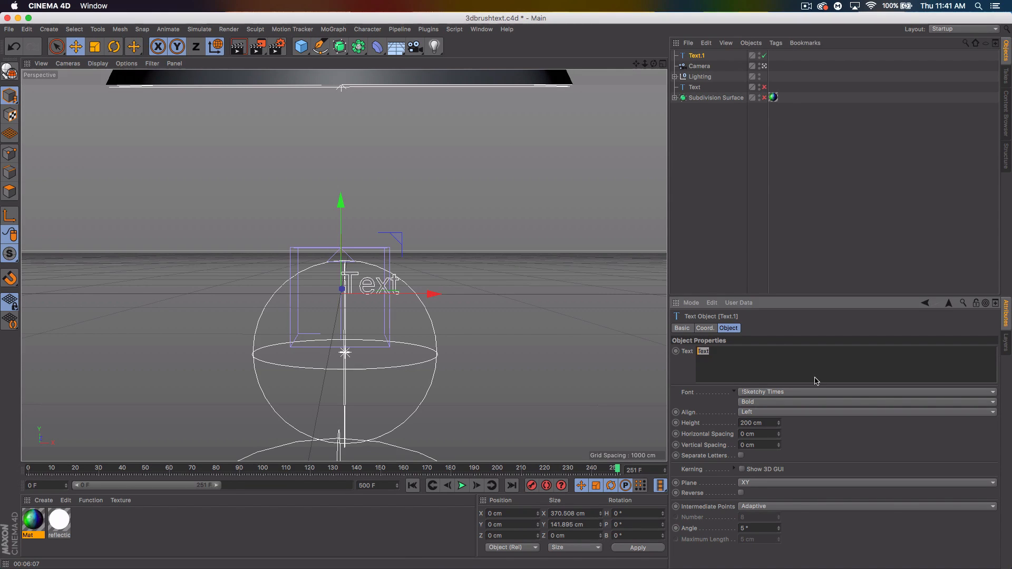
type("MU")
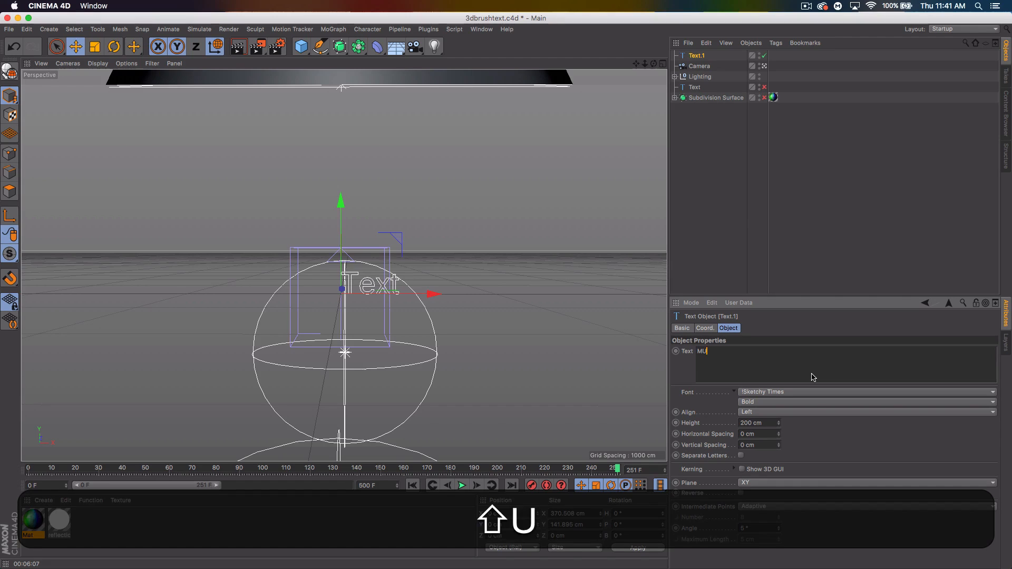
type("OW")
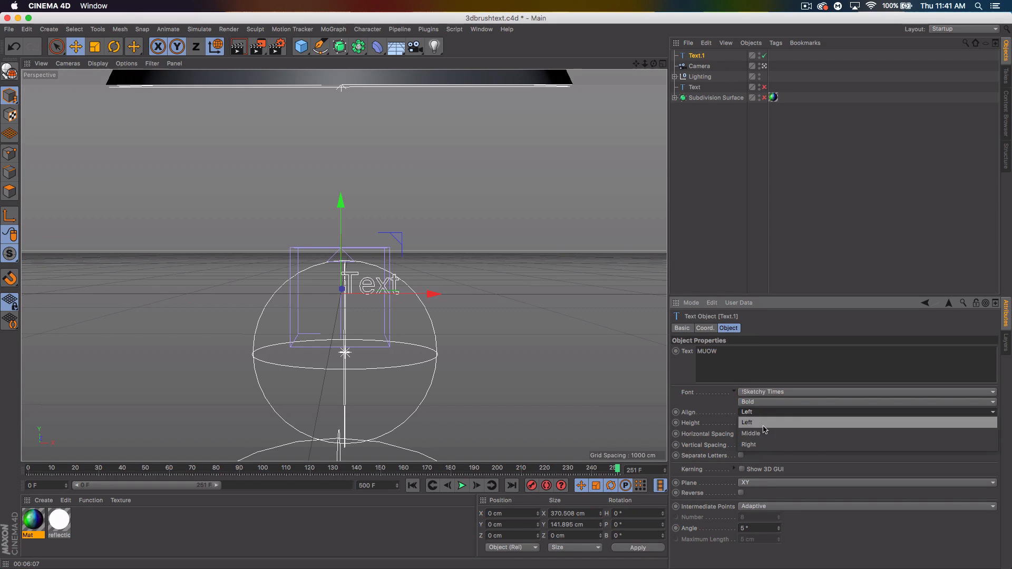
left_click(751, 433)
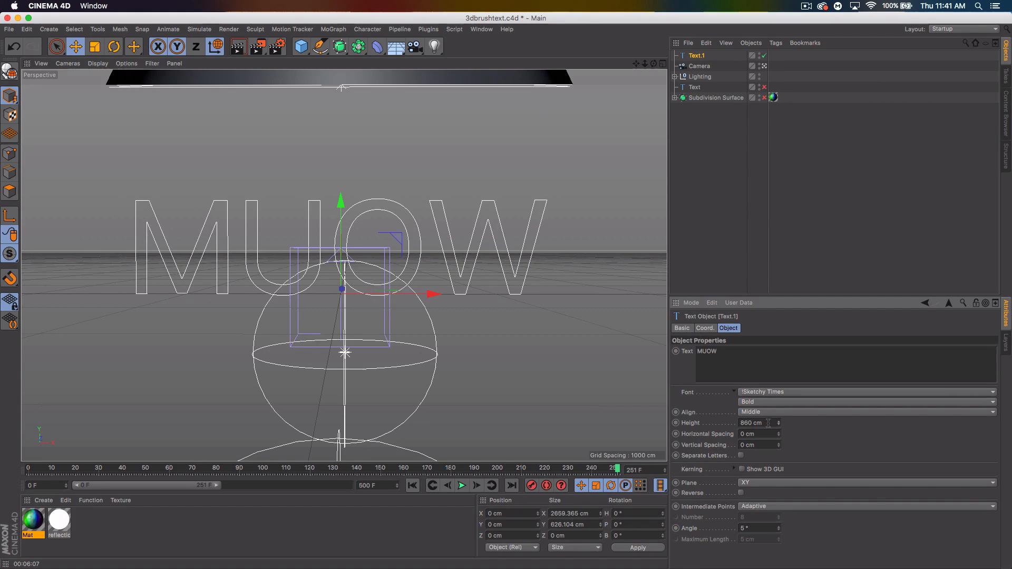
type("600")
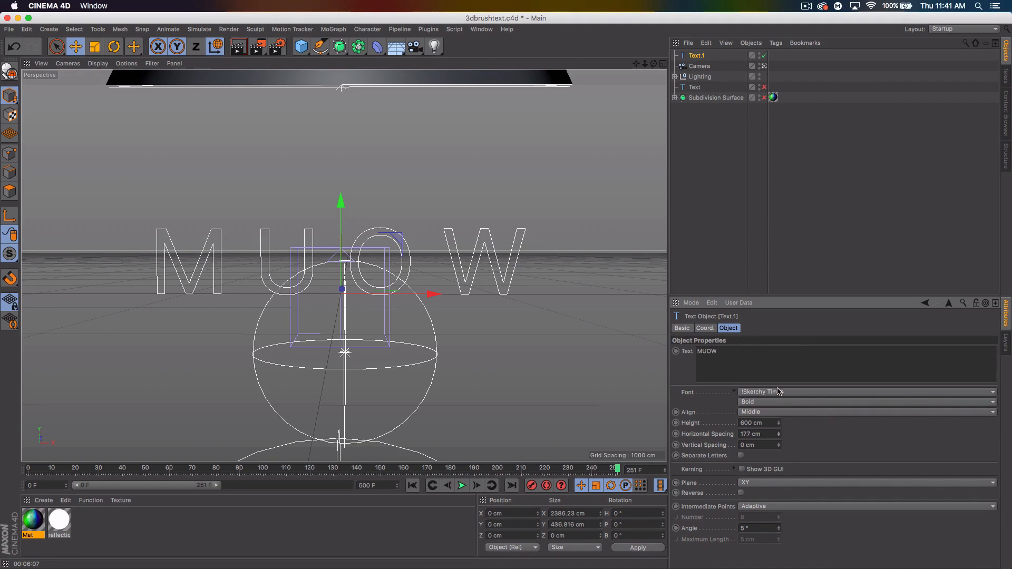
Switch the Text.1 spline's font to Gotham Light Italic
left_click(865, 392)
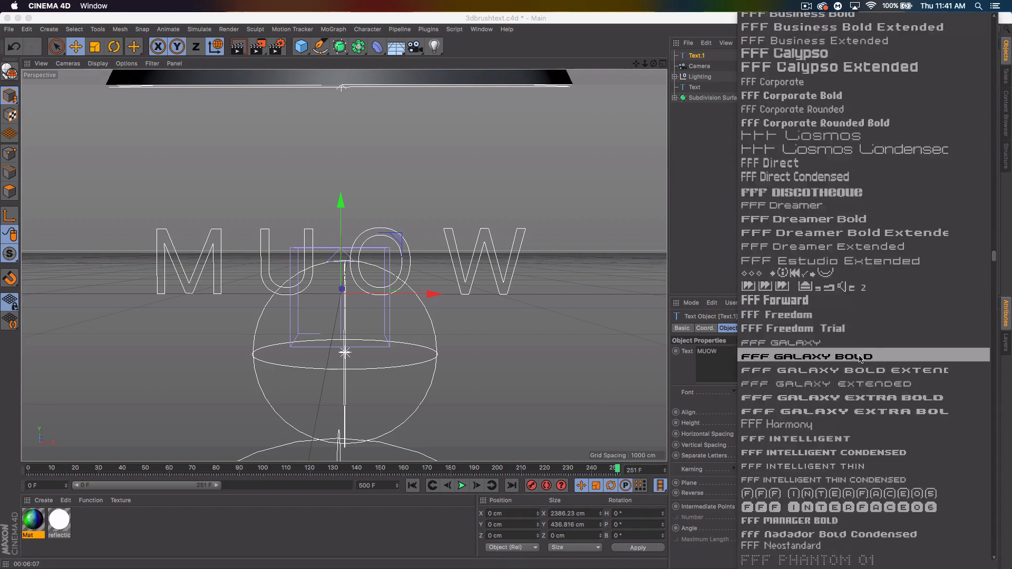
scroll("down", 3)
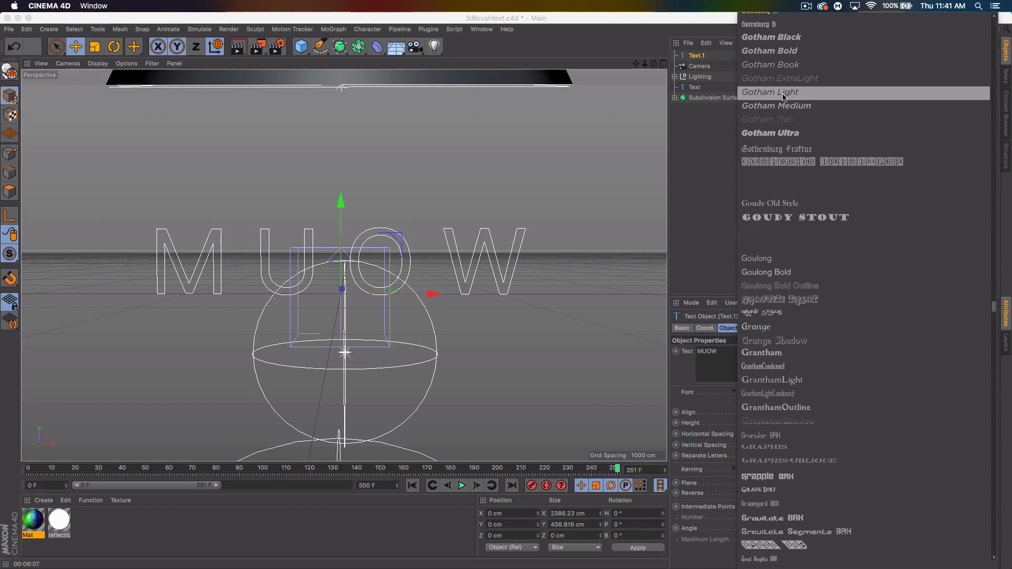
left_click(768, 91)
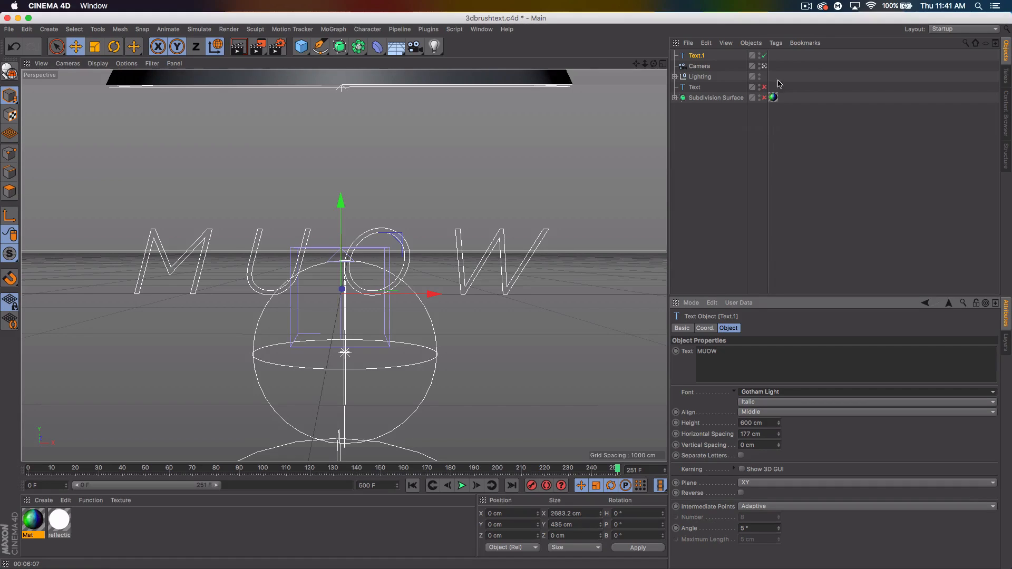
Add a Landscape object and lower rough furrows to 34% and plateau level to 65%
left_click(299, 47)
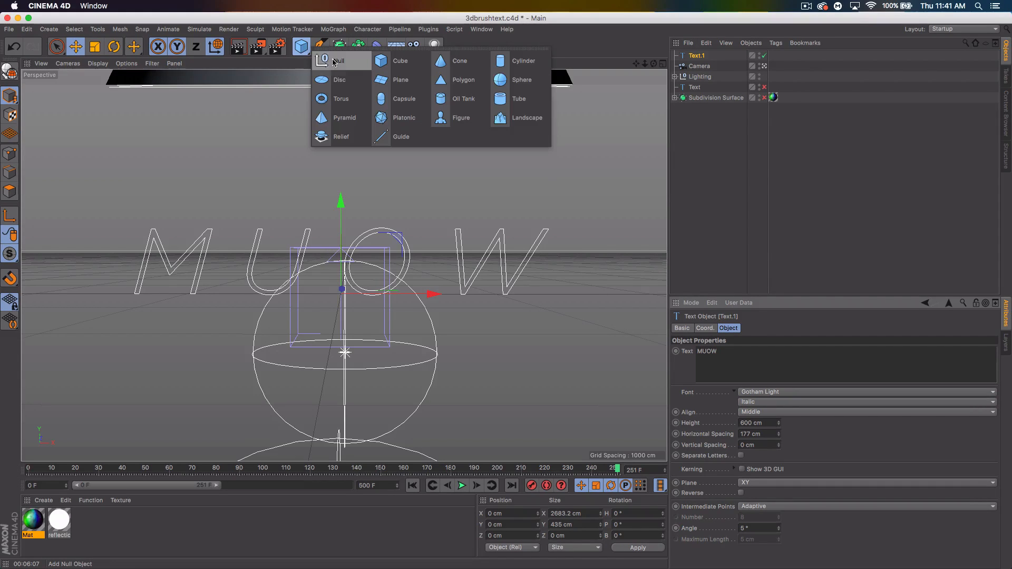
left_click(527, 118)
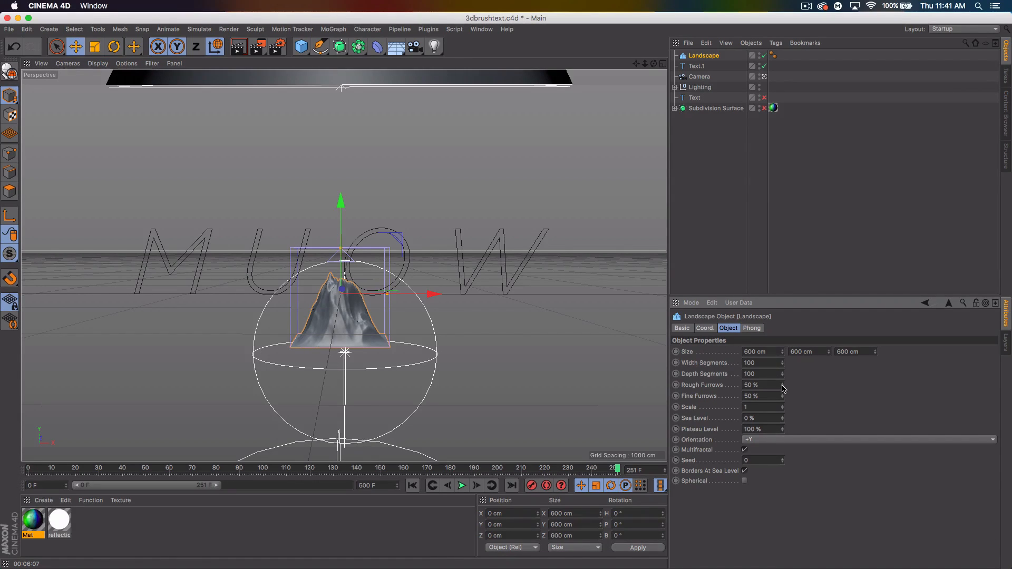
left_click_drag(781, 384, 781, 388)
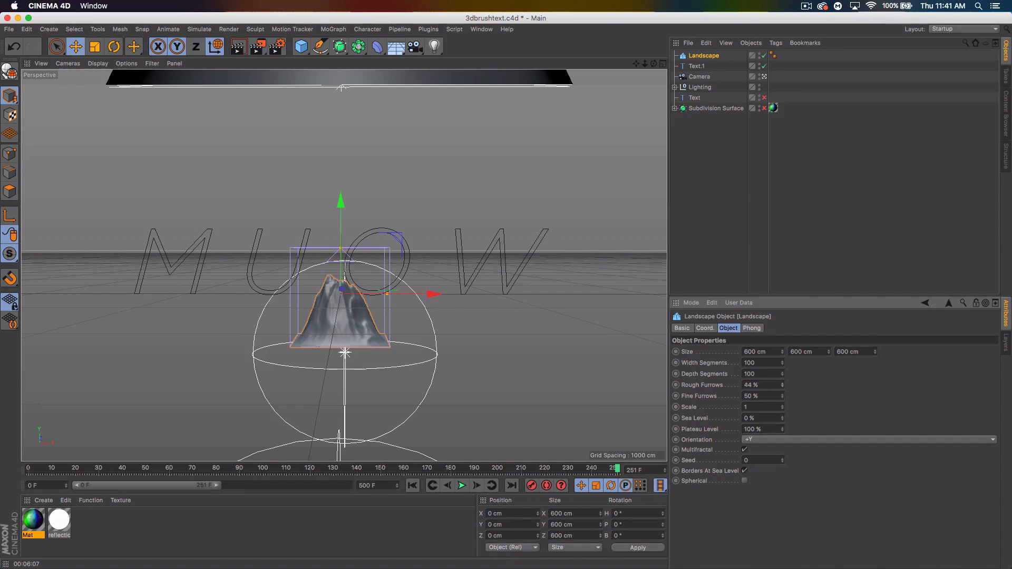
left_click_drag(762, 406, 782, 406)
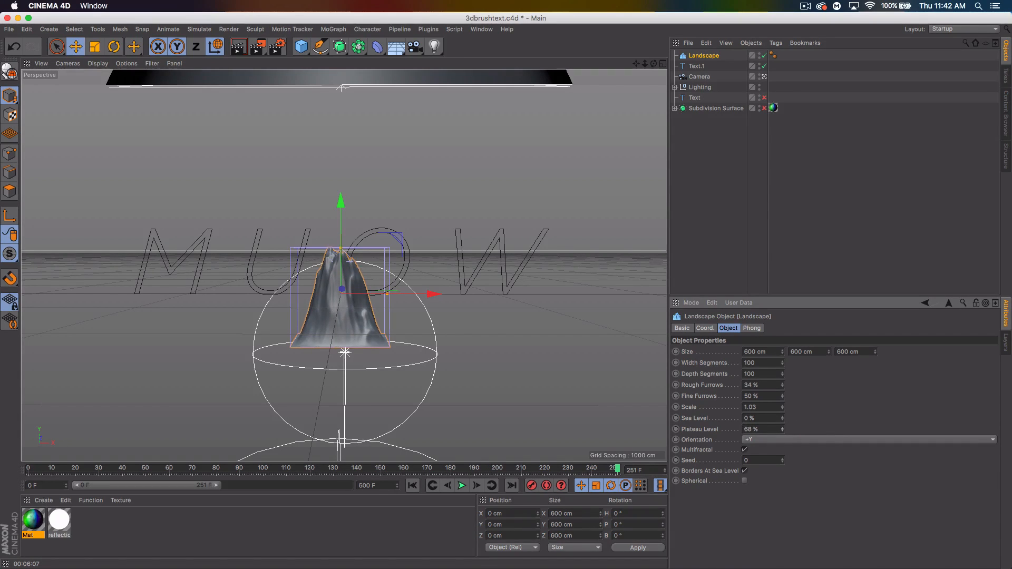
left_click(762, 428)
type("53")
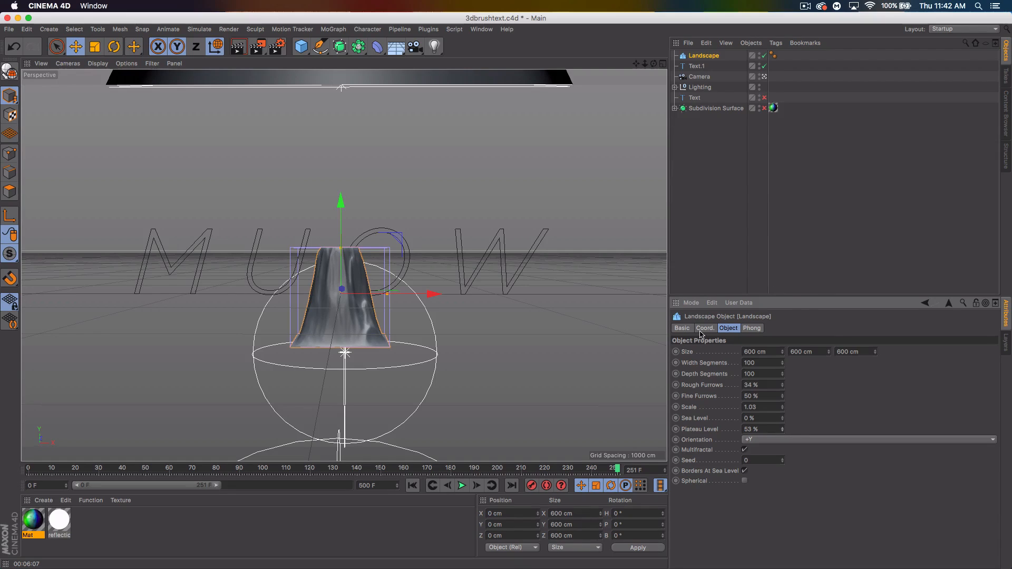
mouse_move(794, 434)
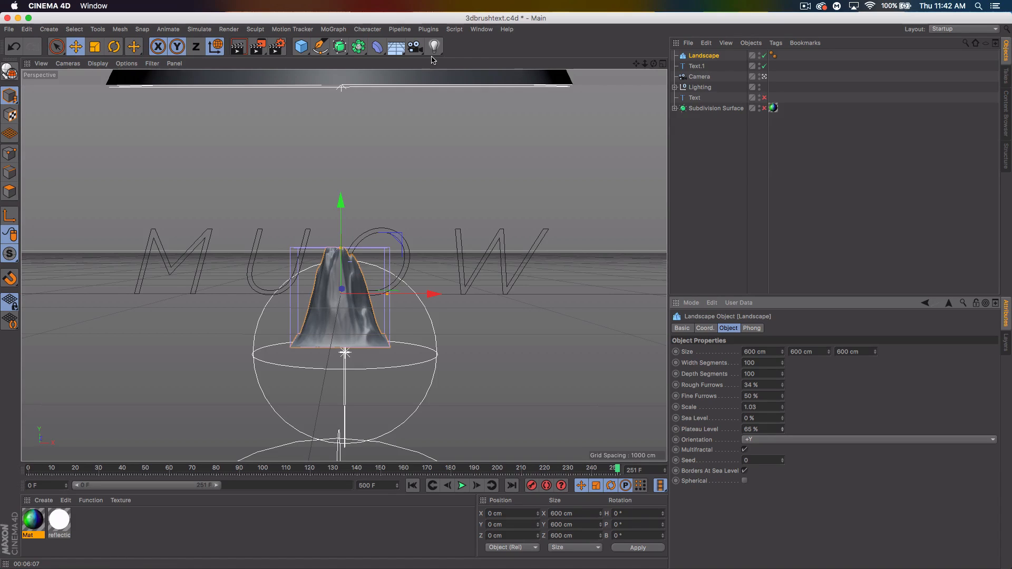
mouse_move(377, 46)
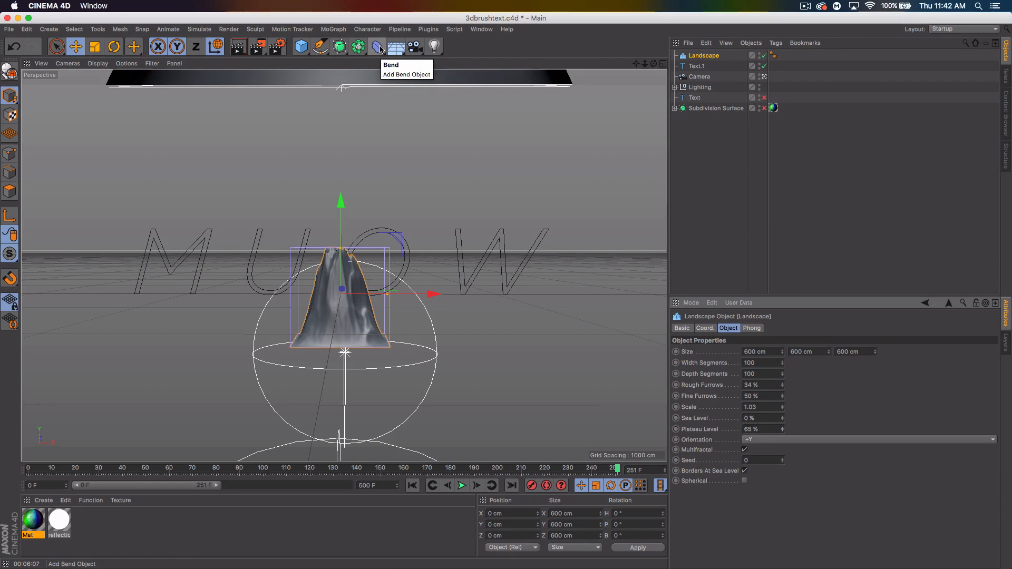
Add a Spline Wrap under Landscape using Text.1 as its spline, offset about 51%
left_click(377, 46)
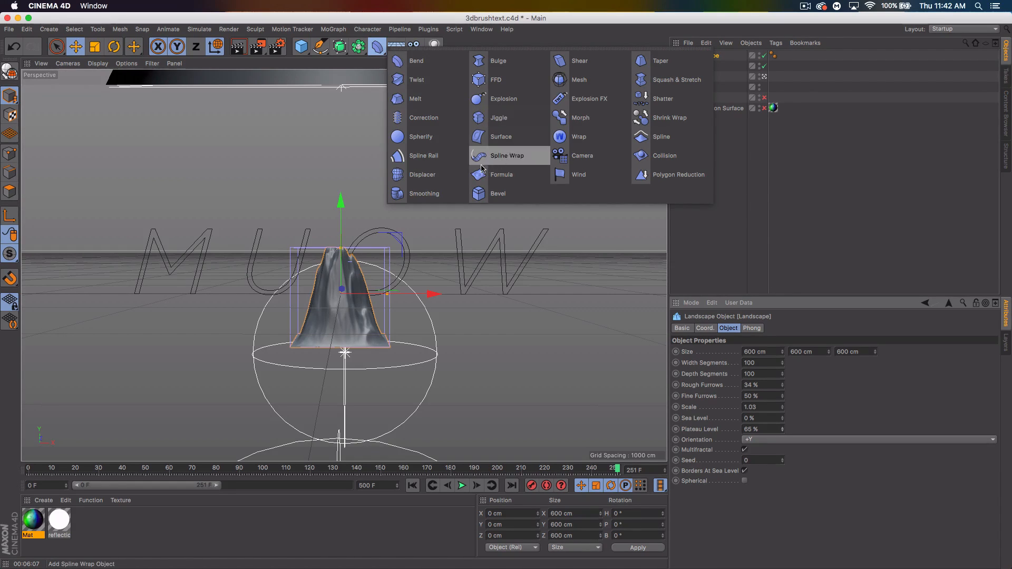
left_click(508, 155)
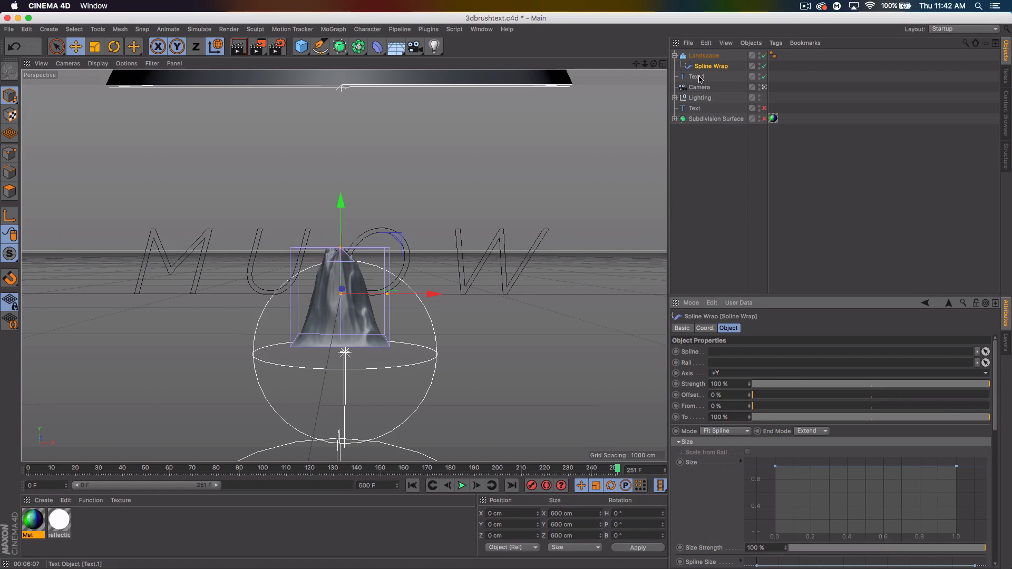
double_click(695, 77)
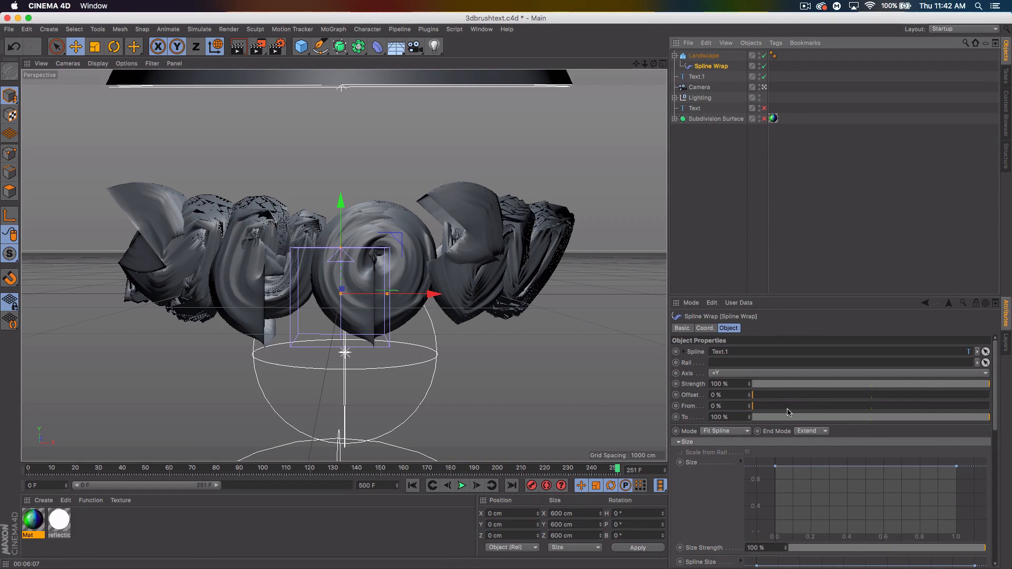
left_click_drag(752, 394, 878, 394)
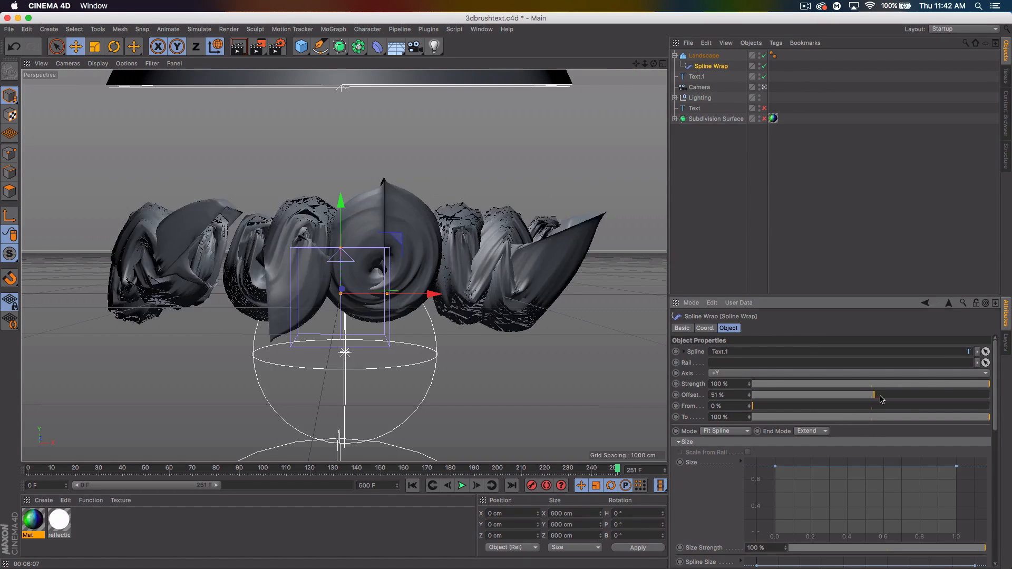
left_click_drag(845, 394, 885, 394)
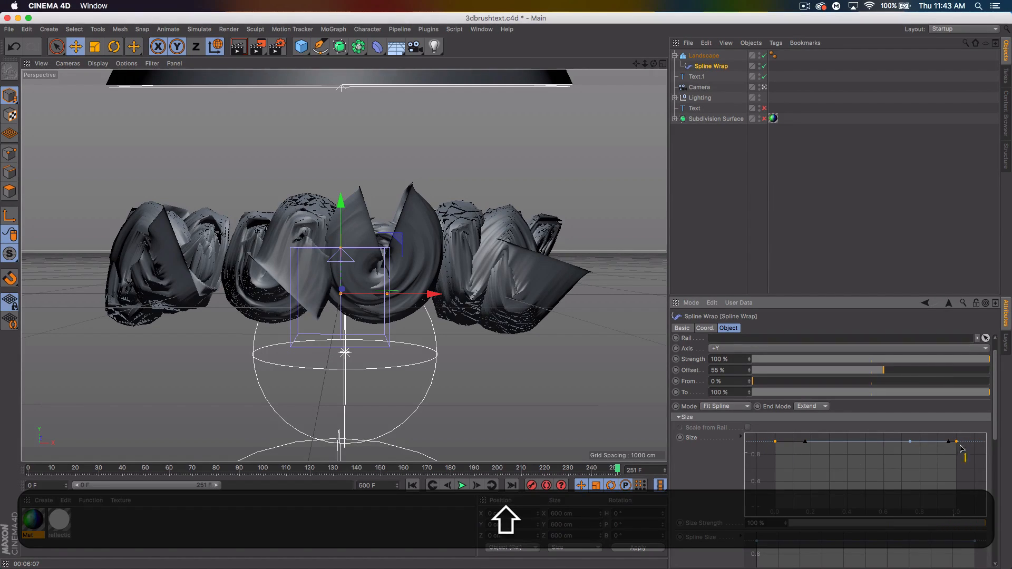
Drag the Spline Wrap Size curve down so the ribbon tapers to zero
left_click_drag(961, 442, 961, 510)
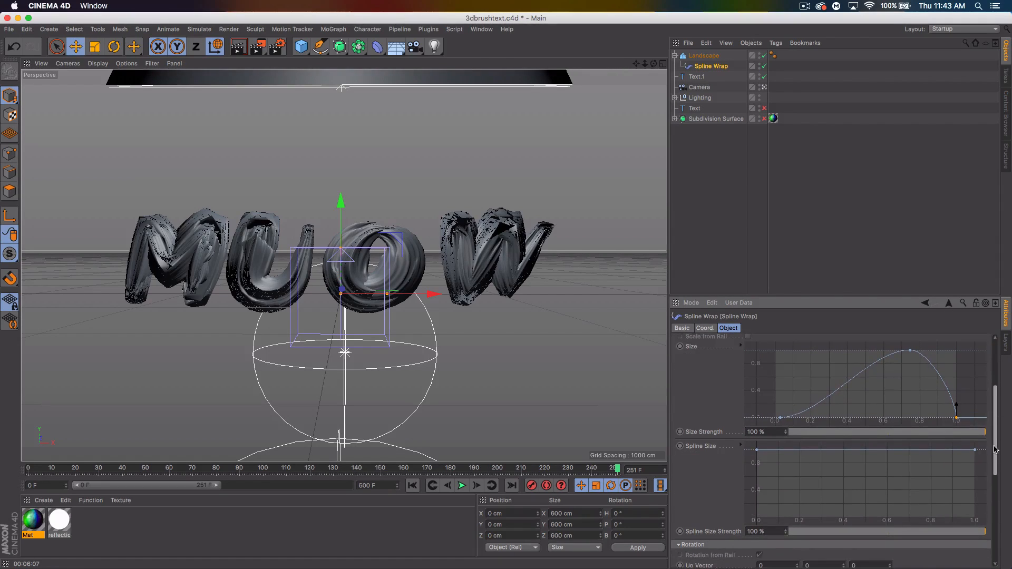
scroll("down", 3)
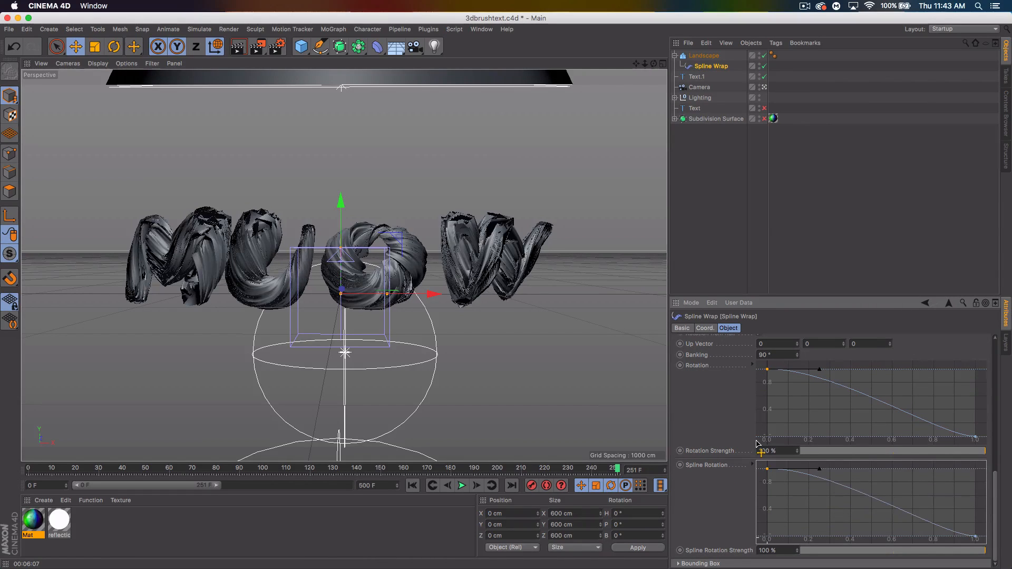
Reselect the Landscape object to display its settings again
left_click(704, 55)
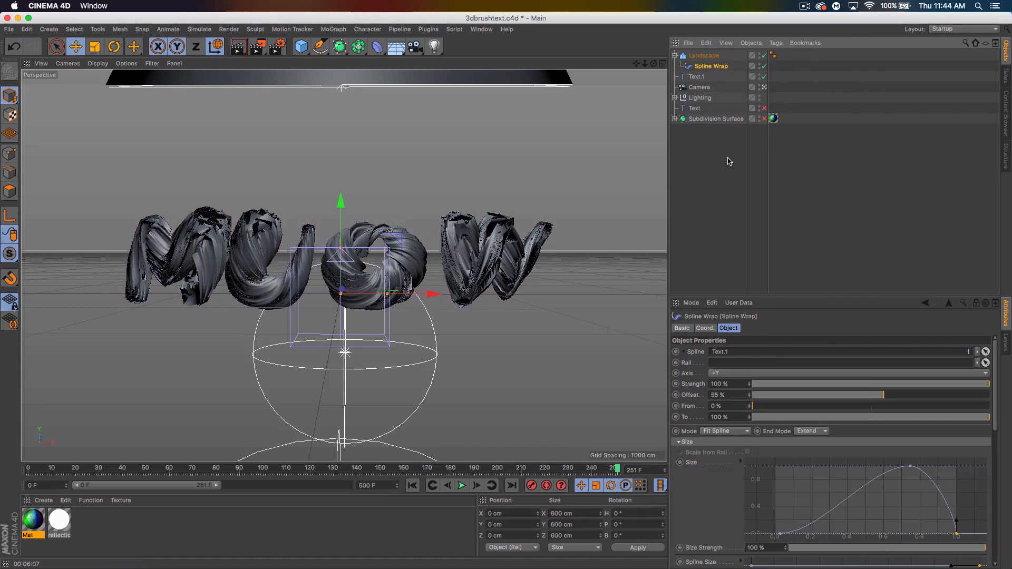
left_click(703, 56)
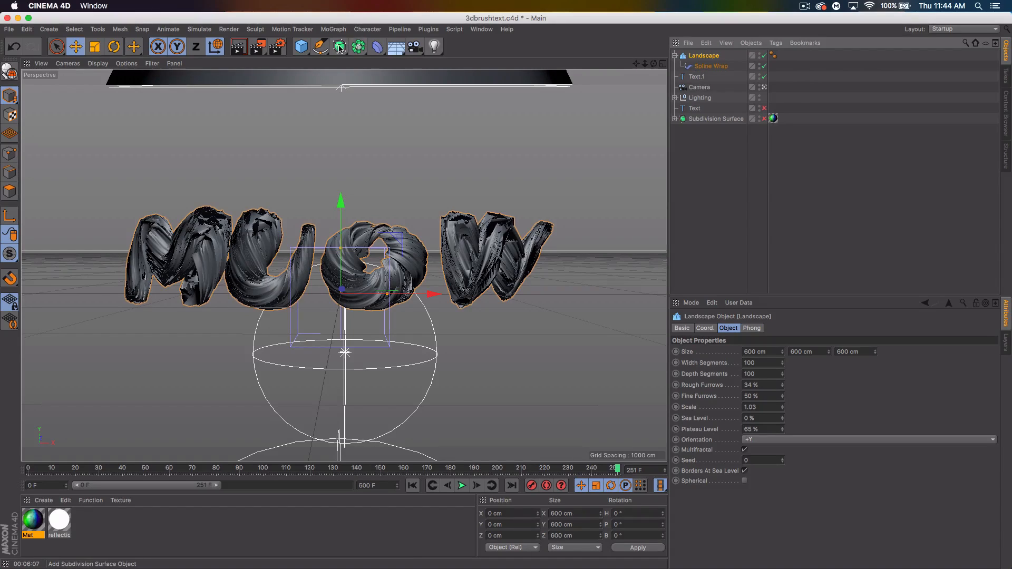
mouse_move(338, 46)
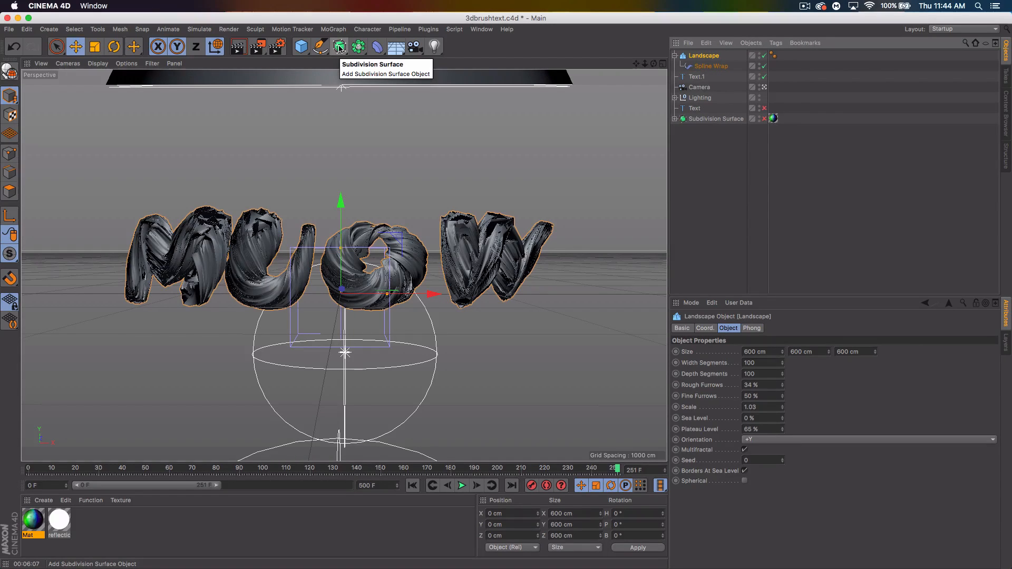
Nest the landscape in a Subdivision Surface and push the Spline Wrap offset further
left_click(339, 46)
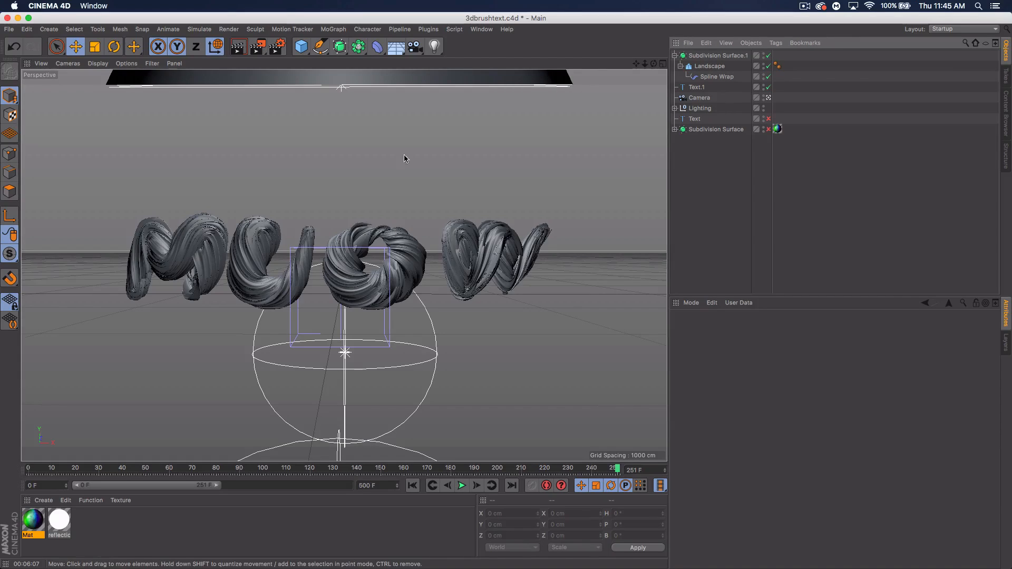
left_click(712, 66)
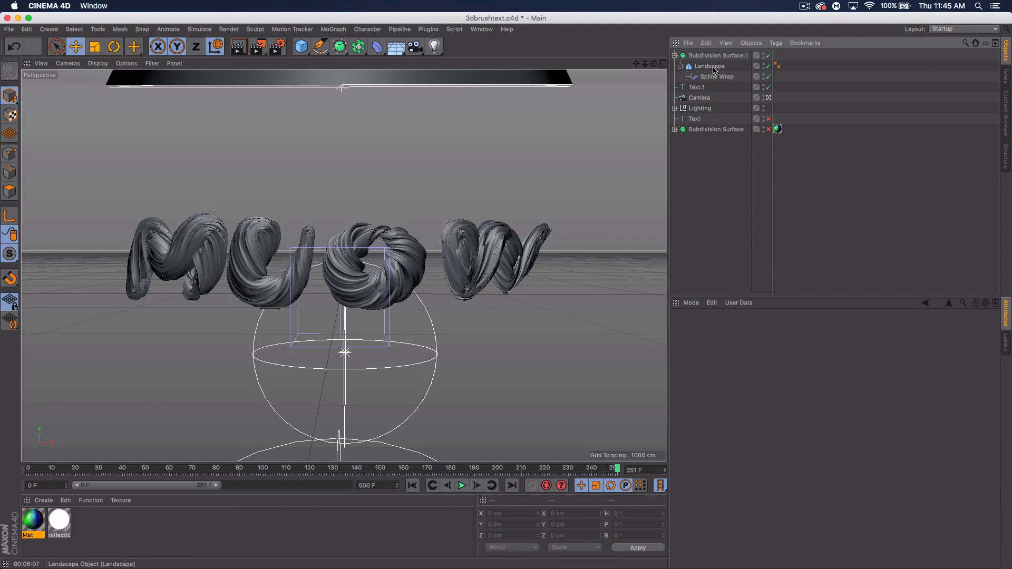
left_click(716, 76)
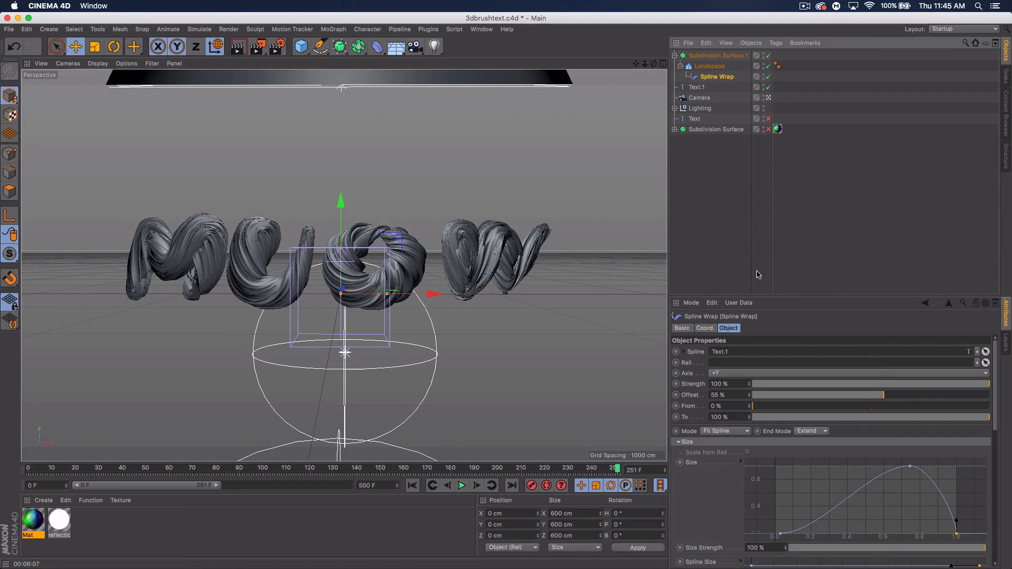
left_click_drag(865, 394, 910, 394)
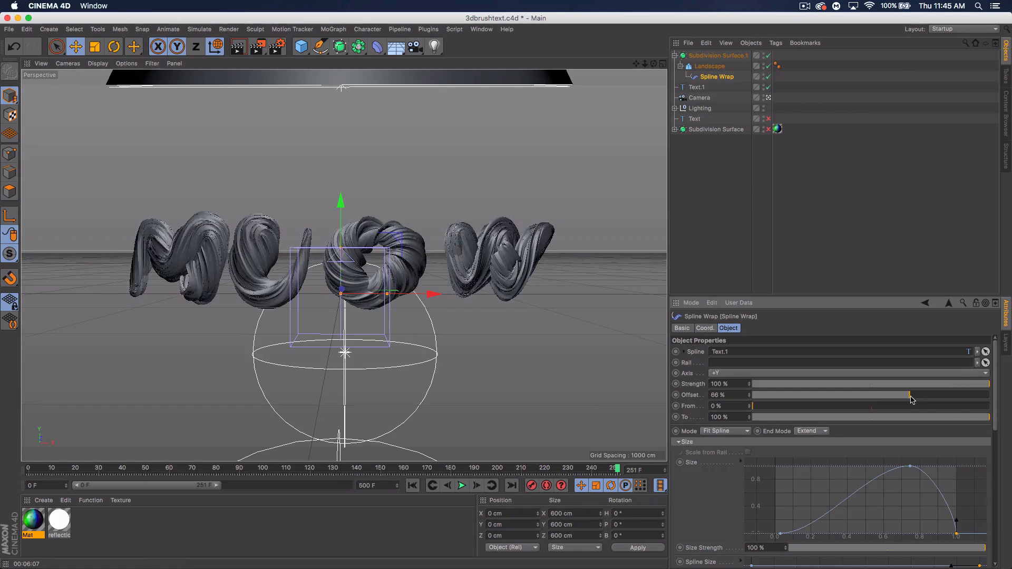
left_click_drag(890, 394, 913, 394)
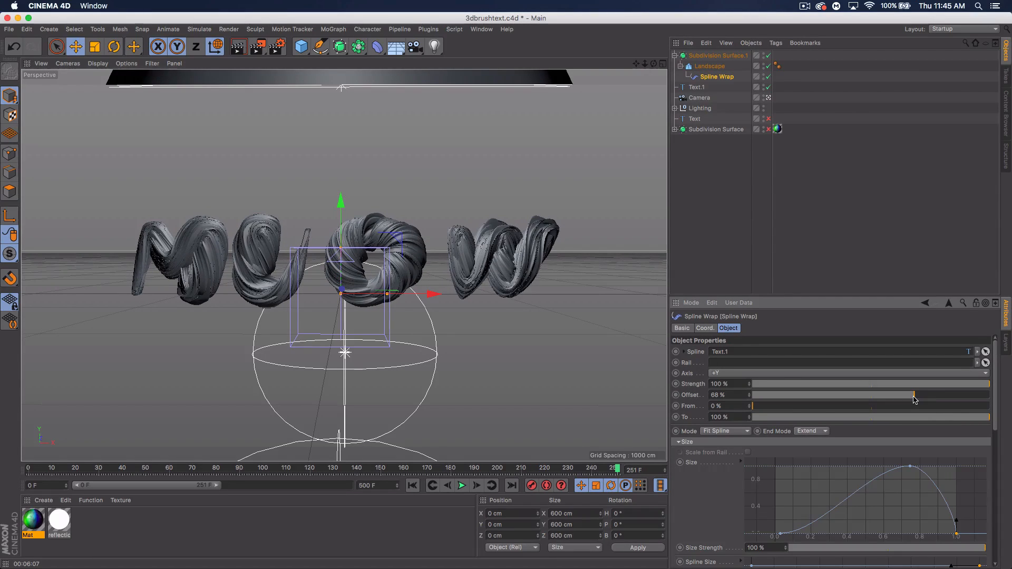
Set Text.1 to 856 cm height and 50 cm spacing, then retune wrap offset to 61%
left_click(697, 87)
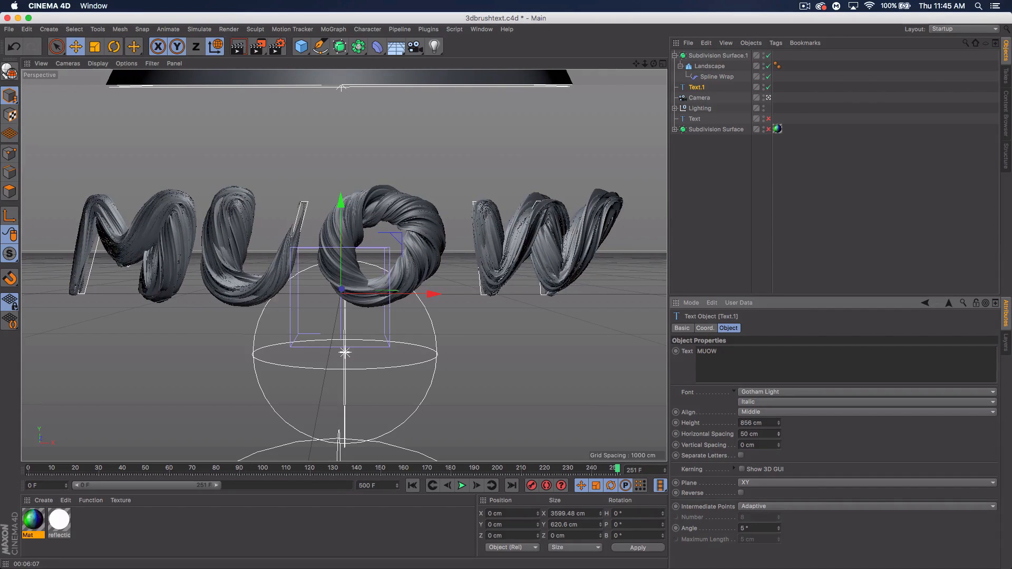
left_click(758, 434)
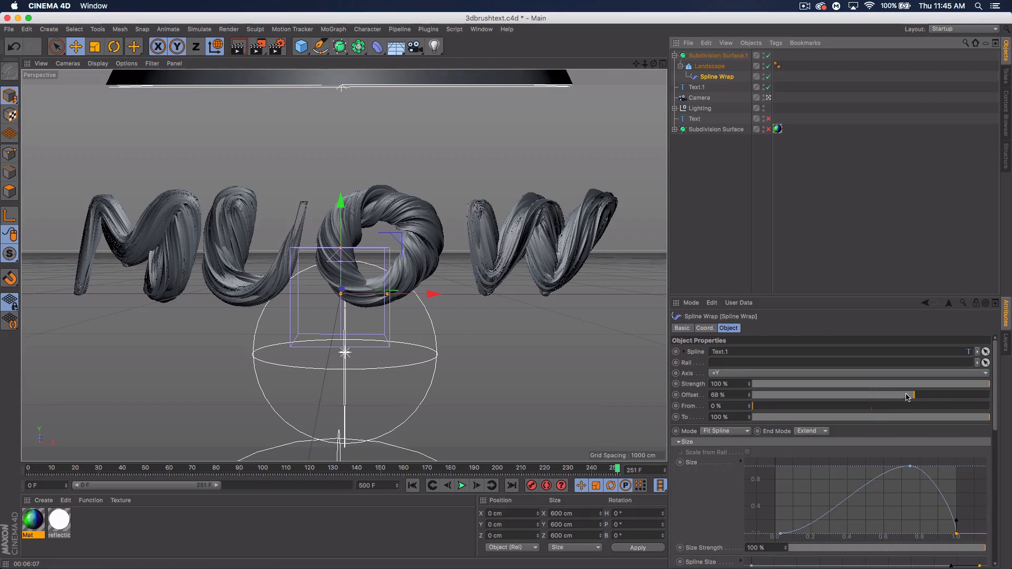
left_click_drag(912, 394, 895, 395)
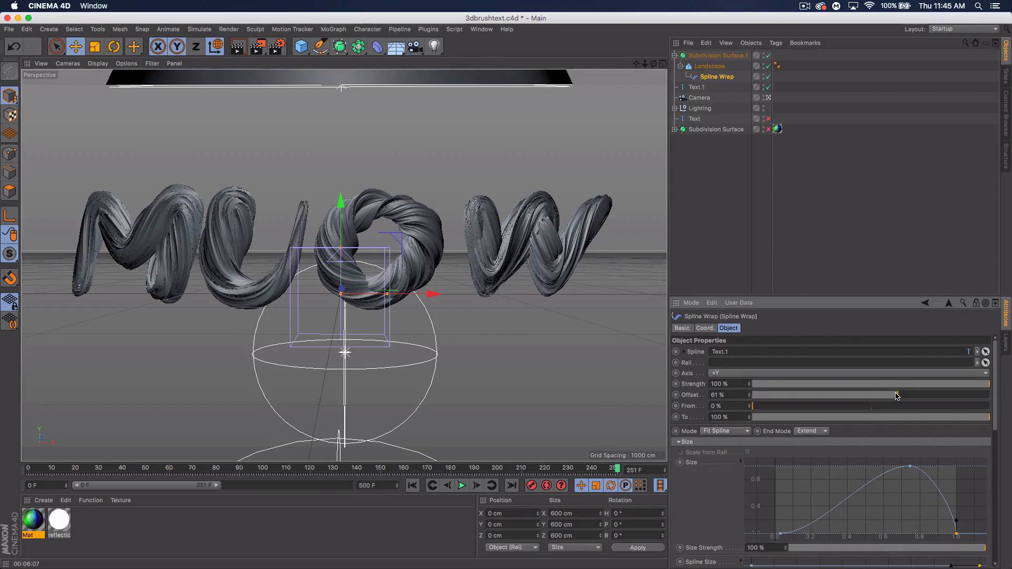
left_click_drag(897, 394, 884, 395)
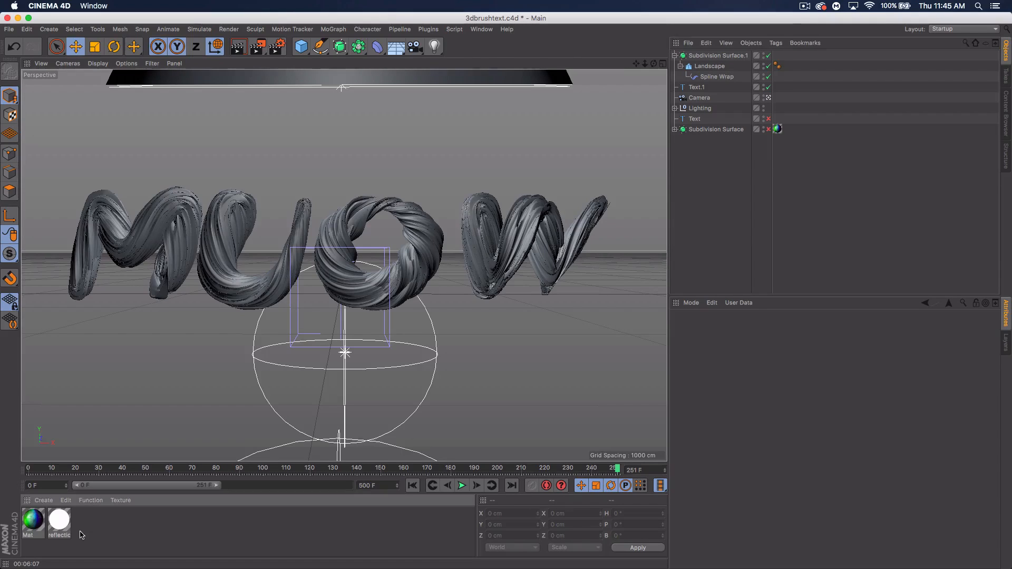
Create Mat.1 with a Layer shader in its Color channel and browse for an image
left_click(32, 523)
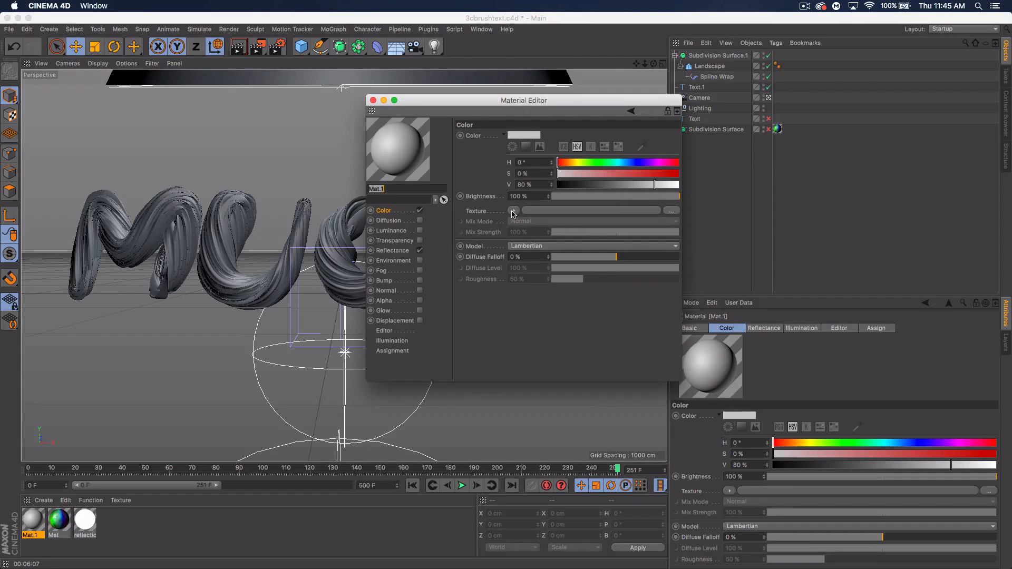
left_click(514, 210)
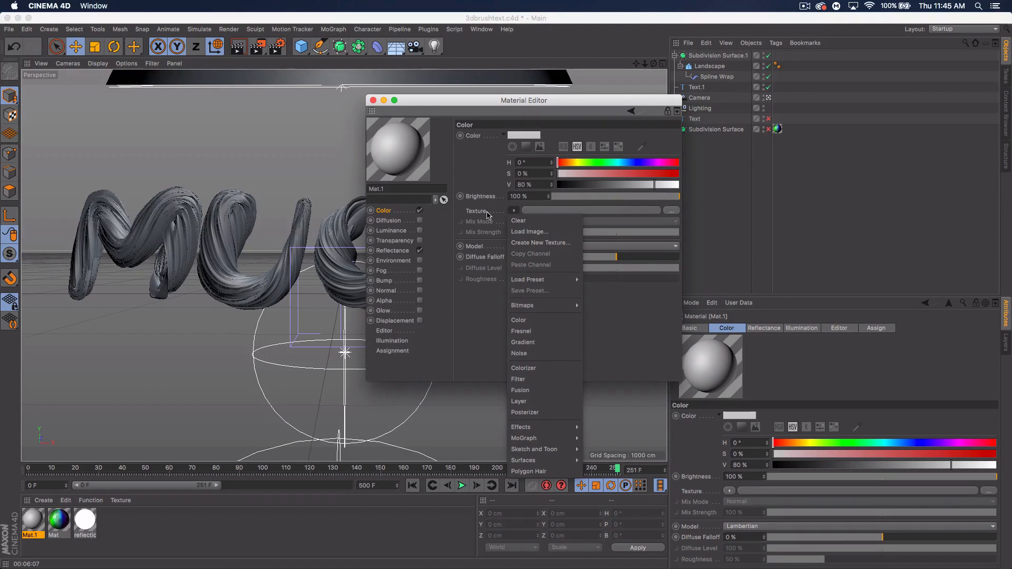
mouse_move(540, 404)
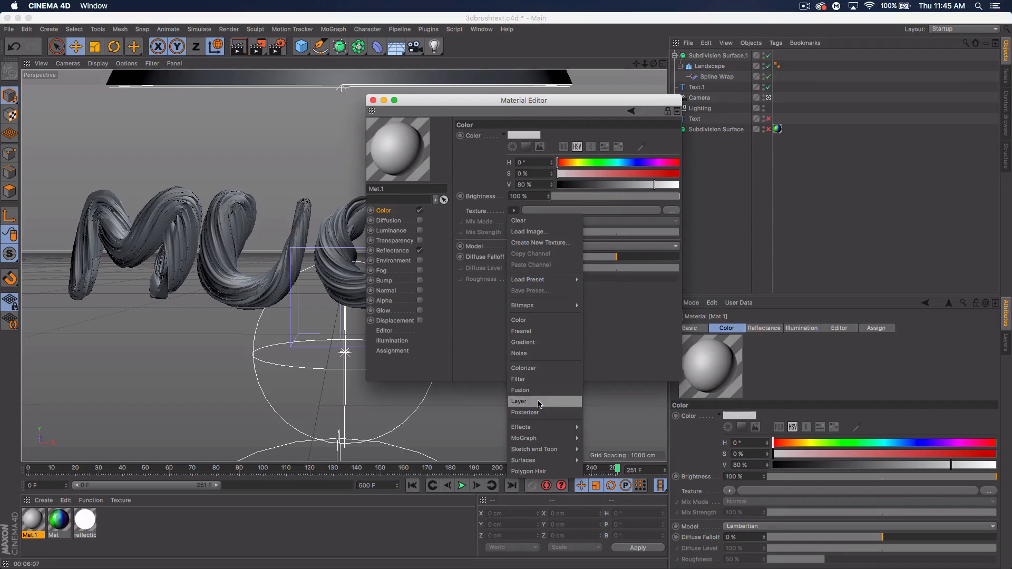
left_click(518, 401)
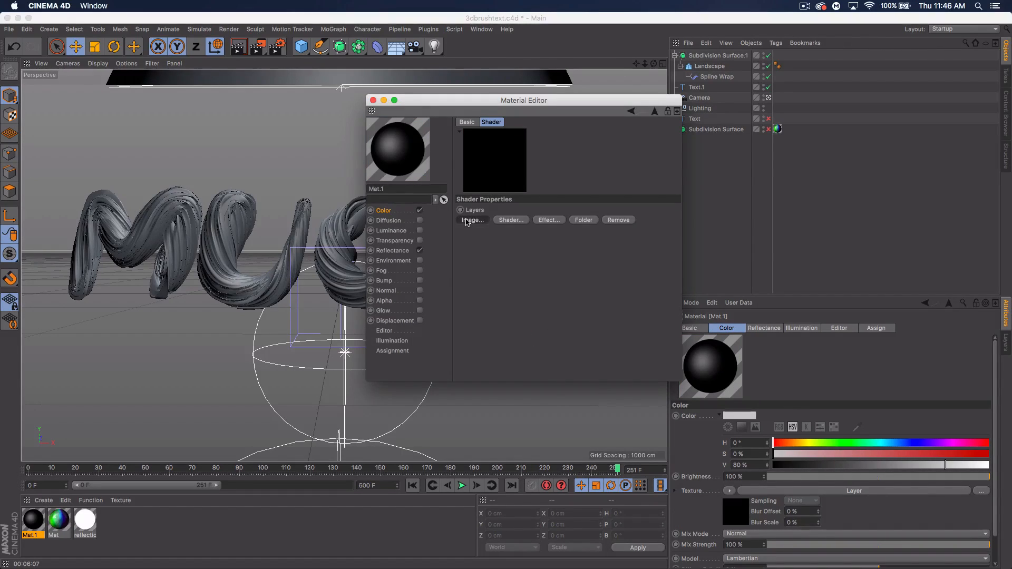
left_click(472, 219)
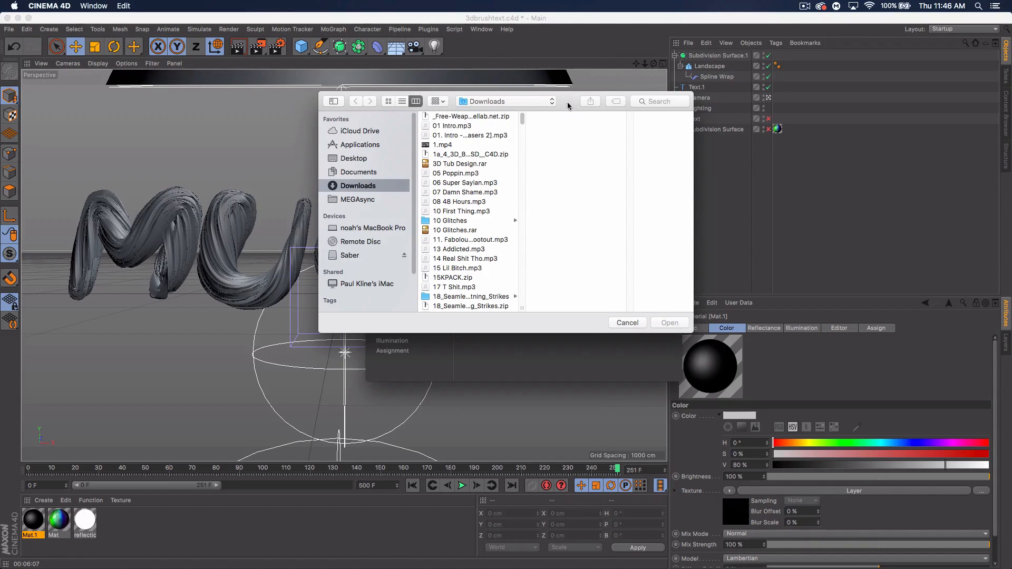
Search 'colorful' and load Beautiful-Colorful-Texture.jpg into Mat.1's Layer shader
type("colorful")
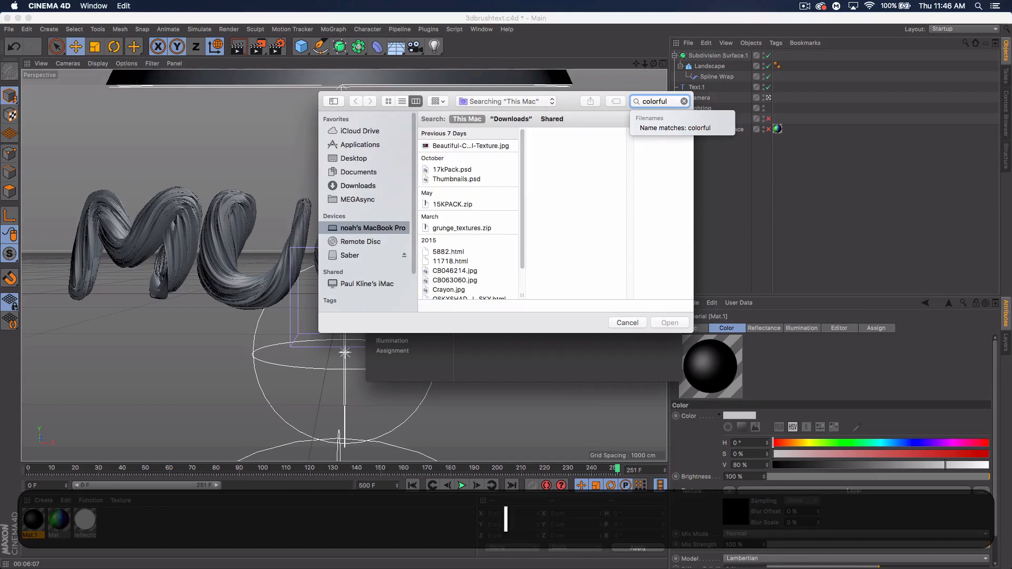
left_click(469, 145)
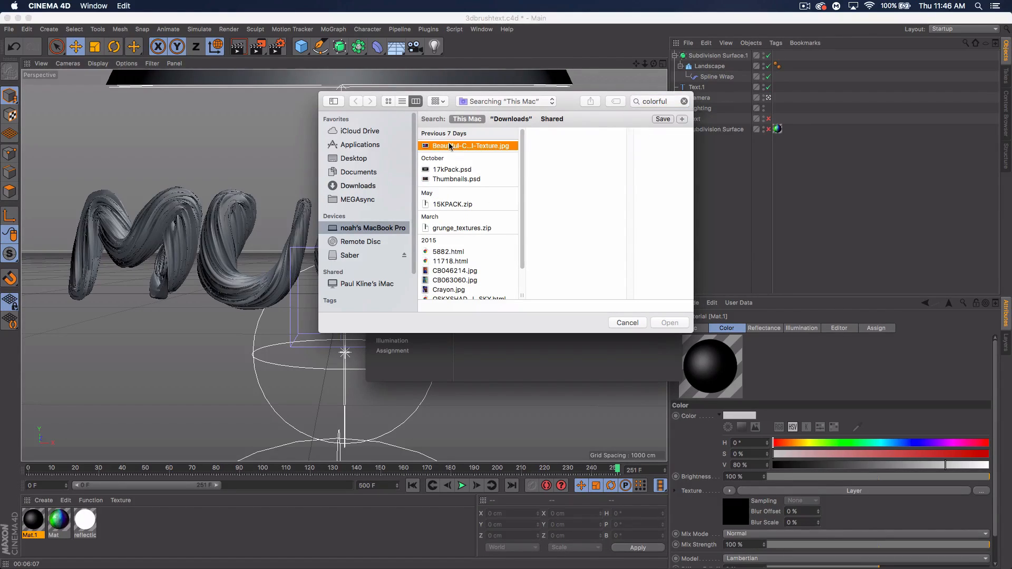
left_click(467, 146)
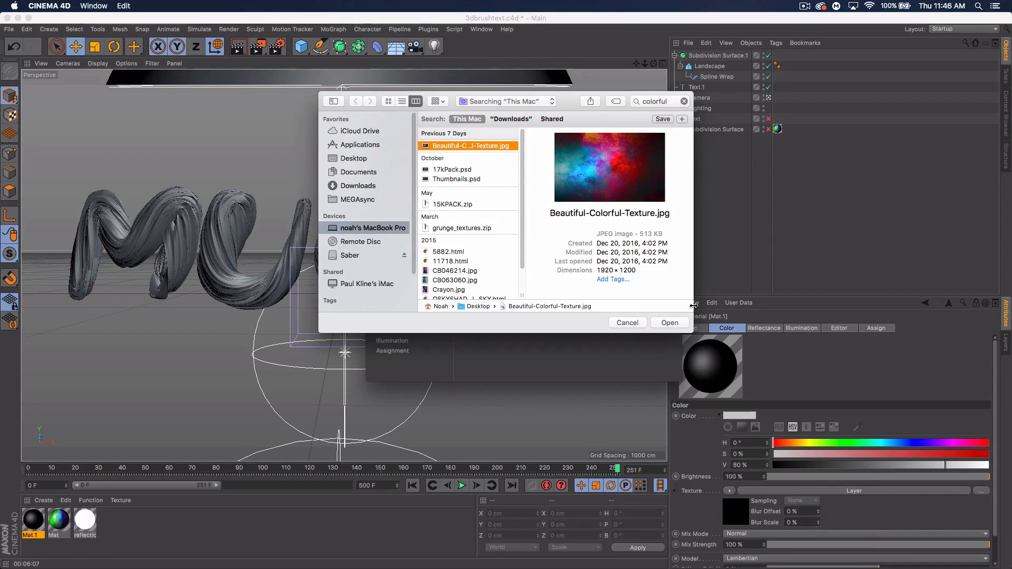
left_click(670, 322)
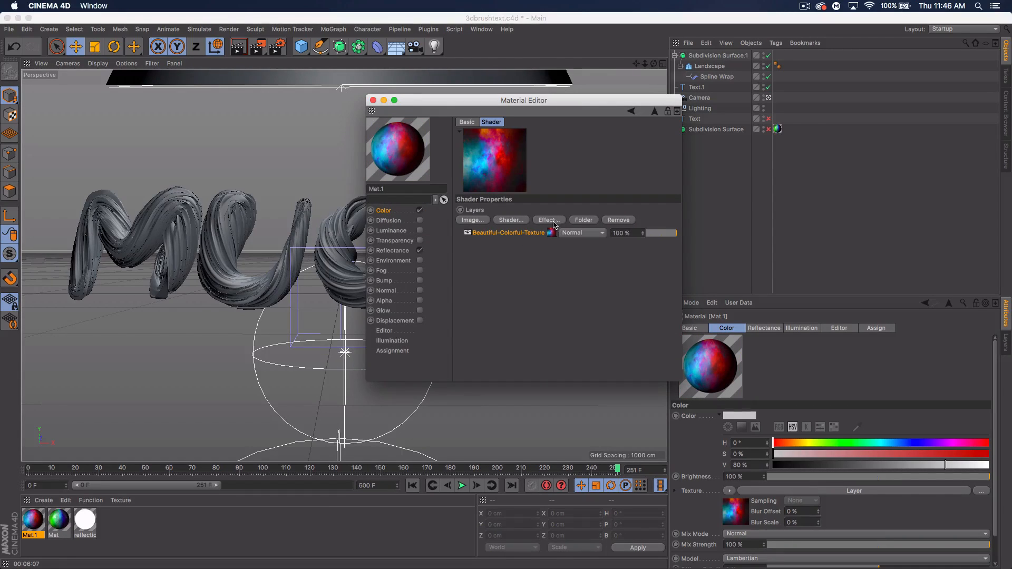
Tint Mat.1's texture with an HSL layer at hue -97° and saturation 17%
left_click(547, 219)
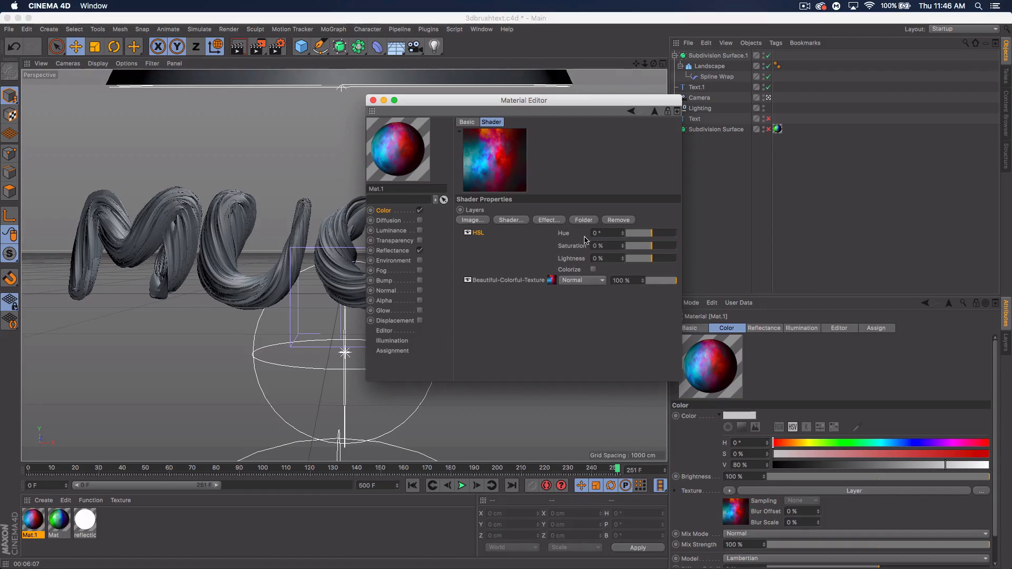
left_click_drag(645, 233, 645, 233)
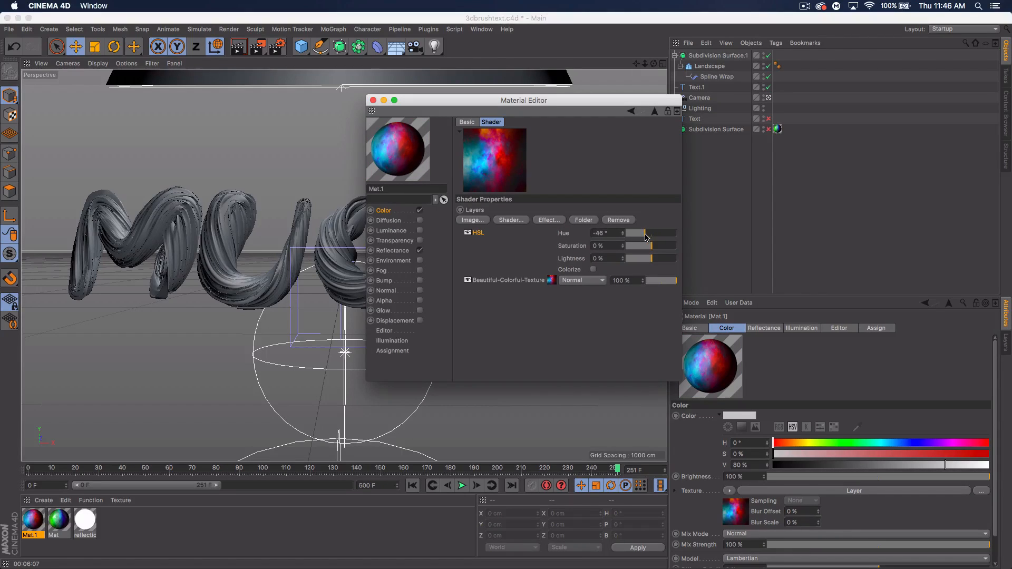
left_click_drag(648, 233, 642, 233)
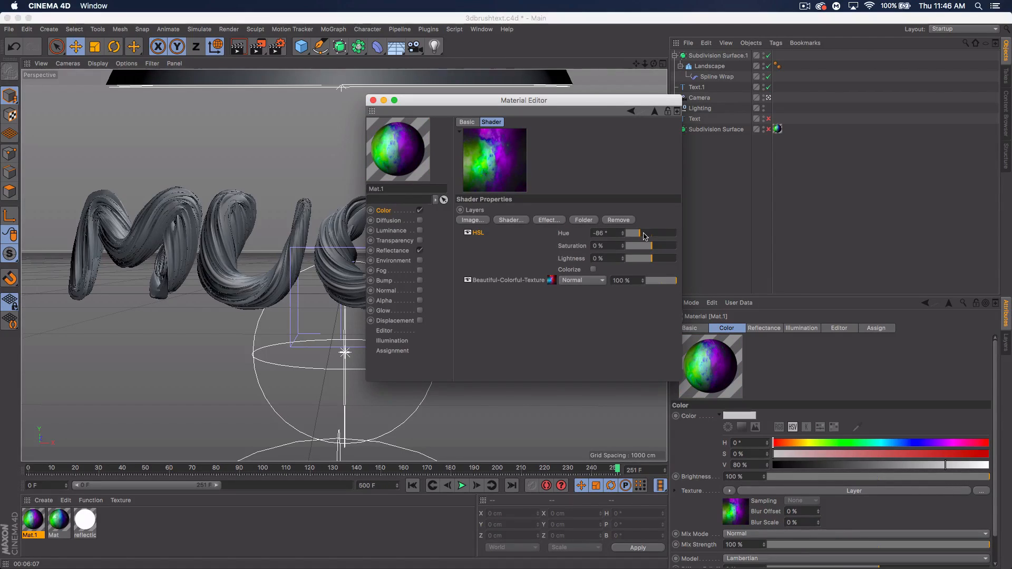
left_click_drag(637, 233, 640, 233)
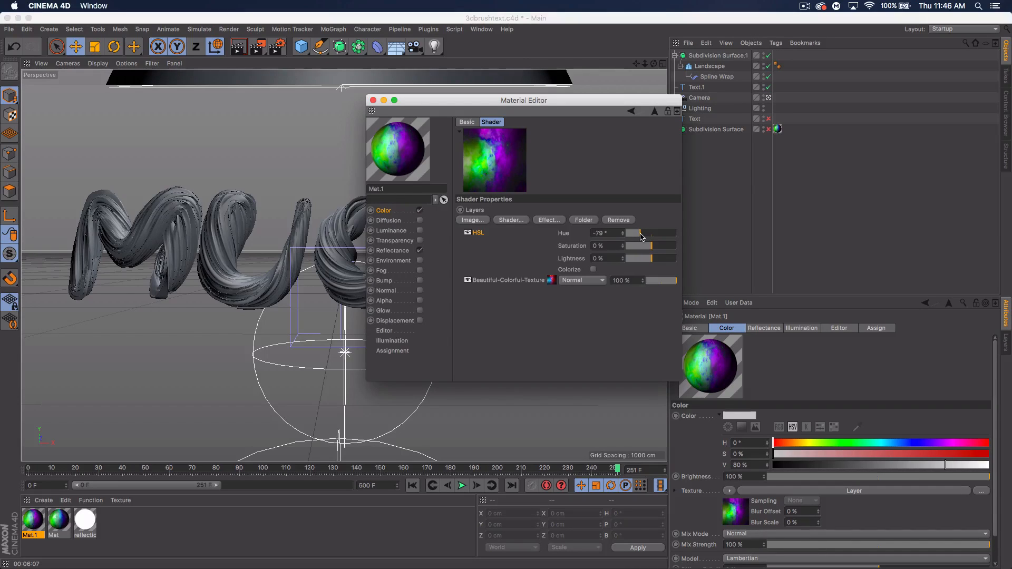
left_click_drag(641, 233, 633, 233)
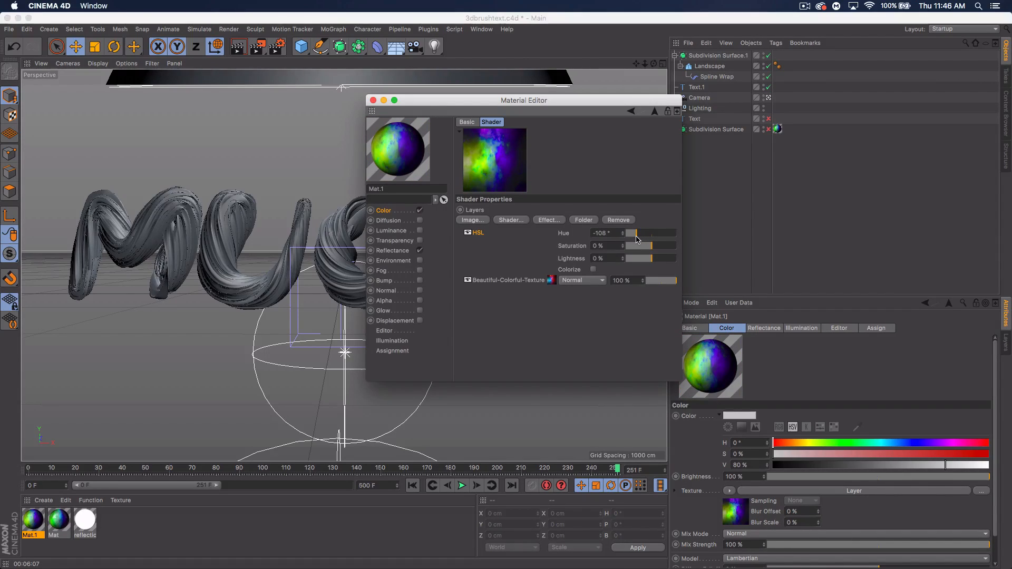
left_click_drag(632, 232, 638, 233)
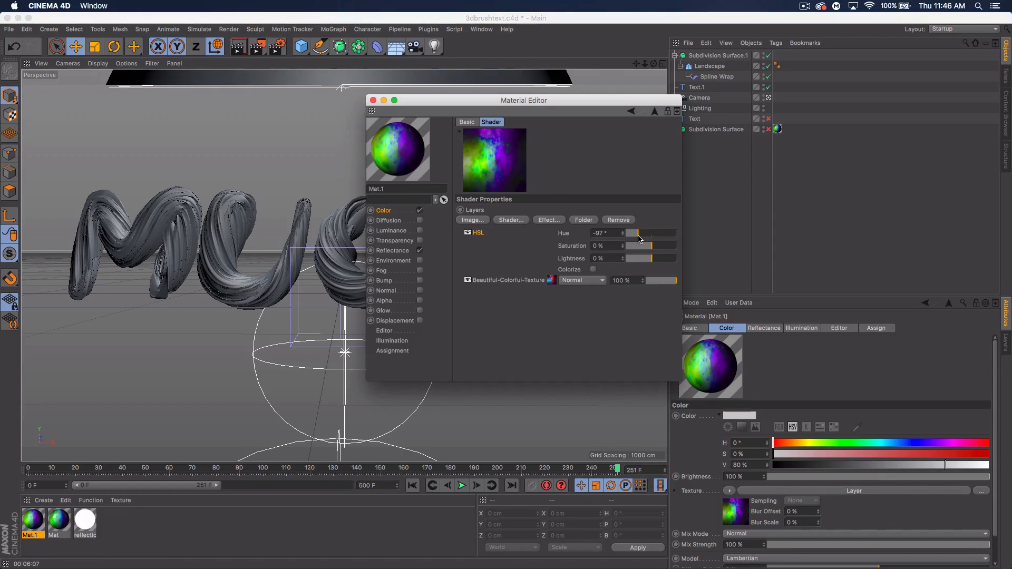
left_click_drag(626, 245, 655, 245)
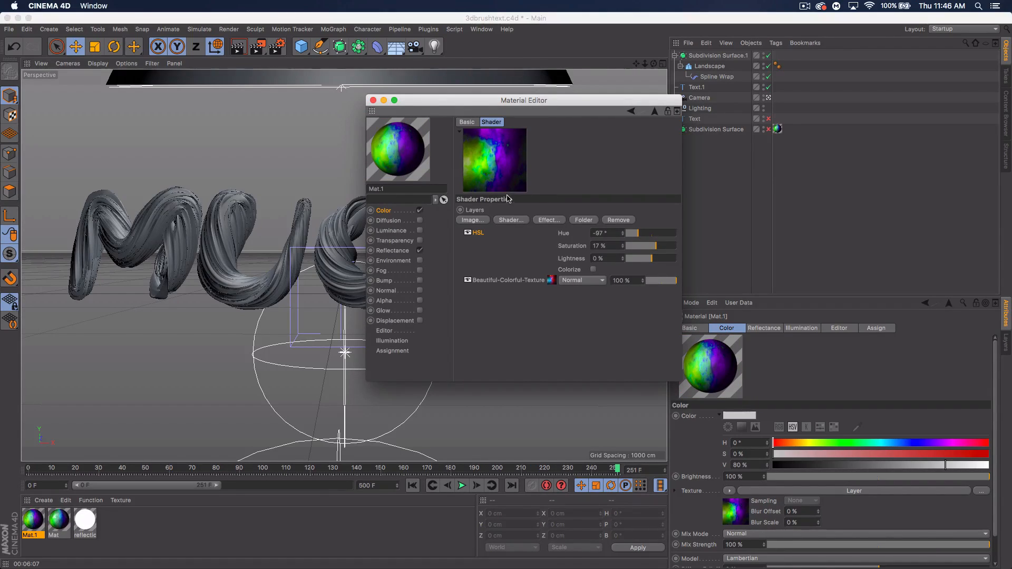
left_click(392, 250)
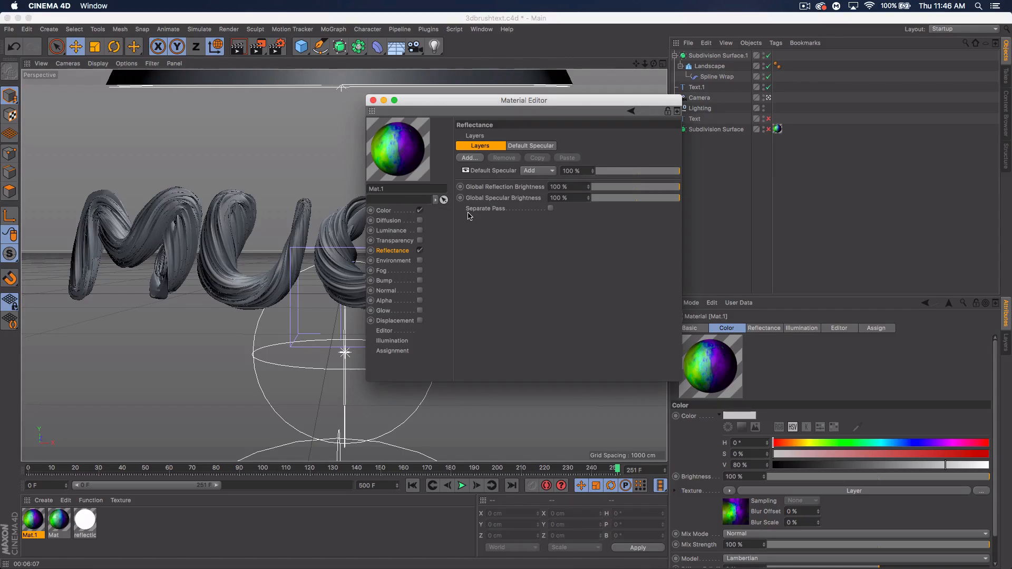
mouse_move(504, 192)
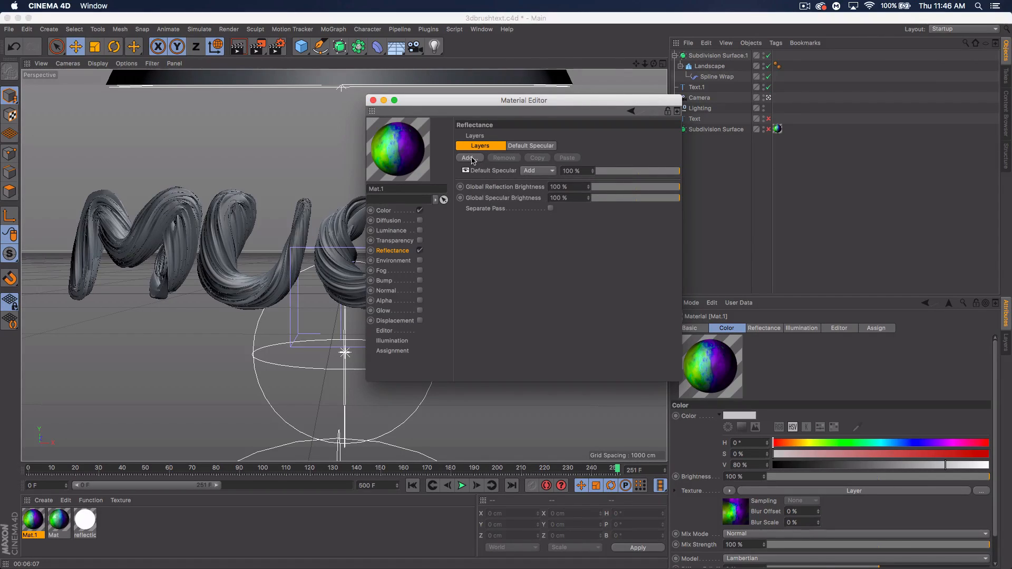
Give Mat.1 a legacy reflection layer with 48% reflection strength and 49% bump strength
left_click(470, 158)
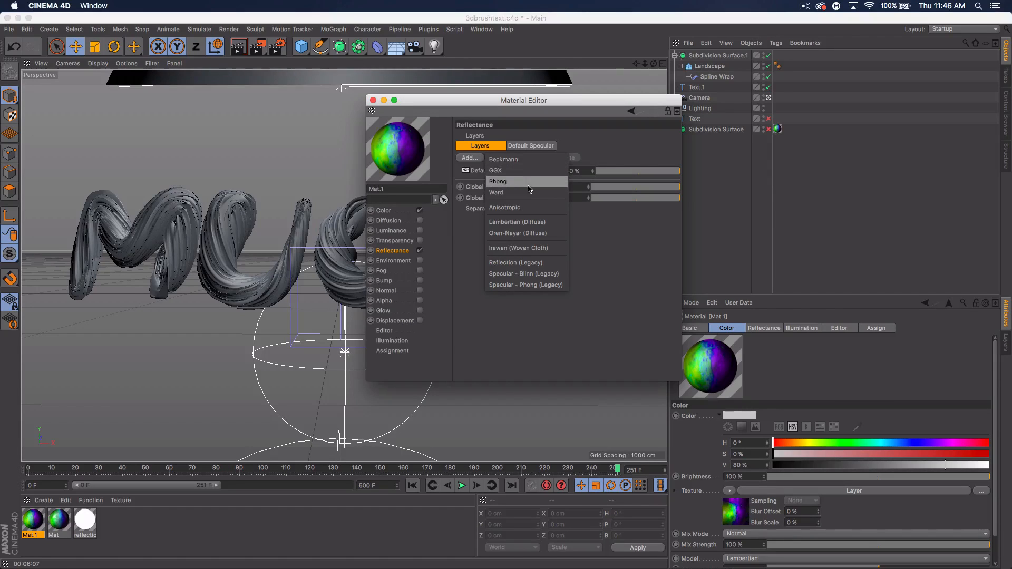
left_click(515, 262)
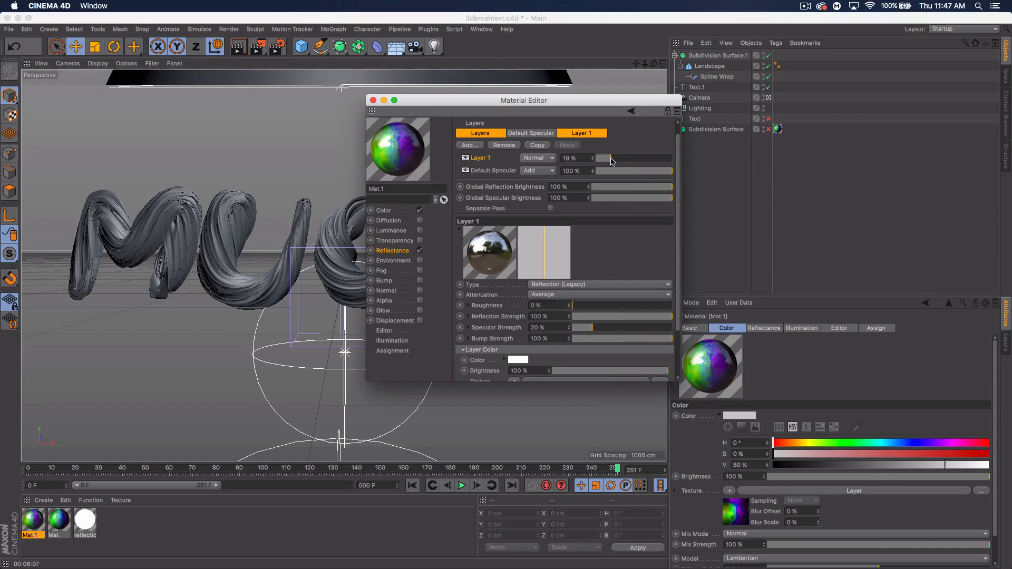
left_click_drag(609, 159, 597, 159)
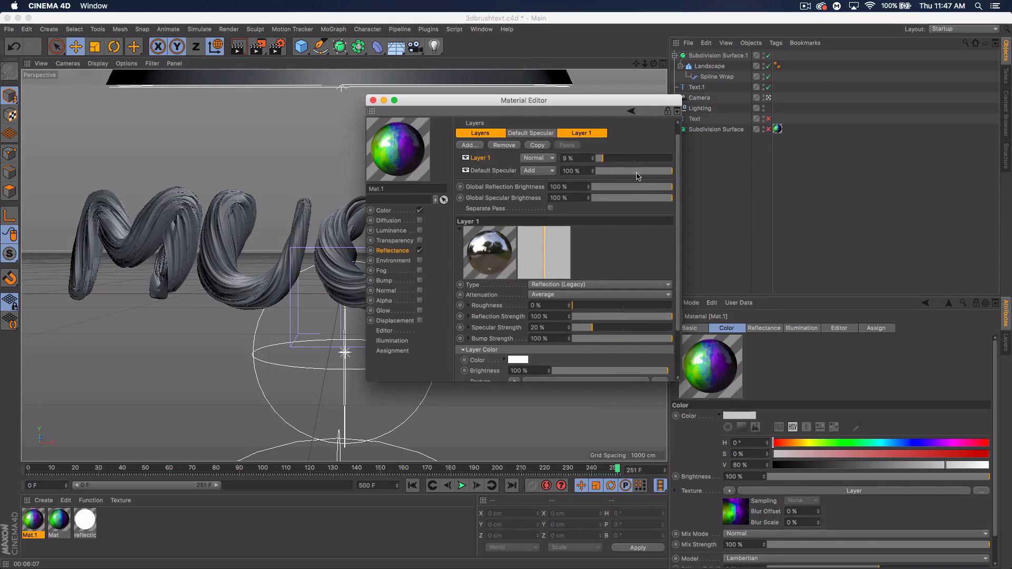
scroll("down", 3)
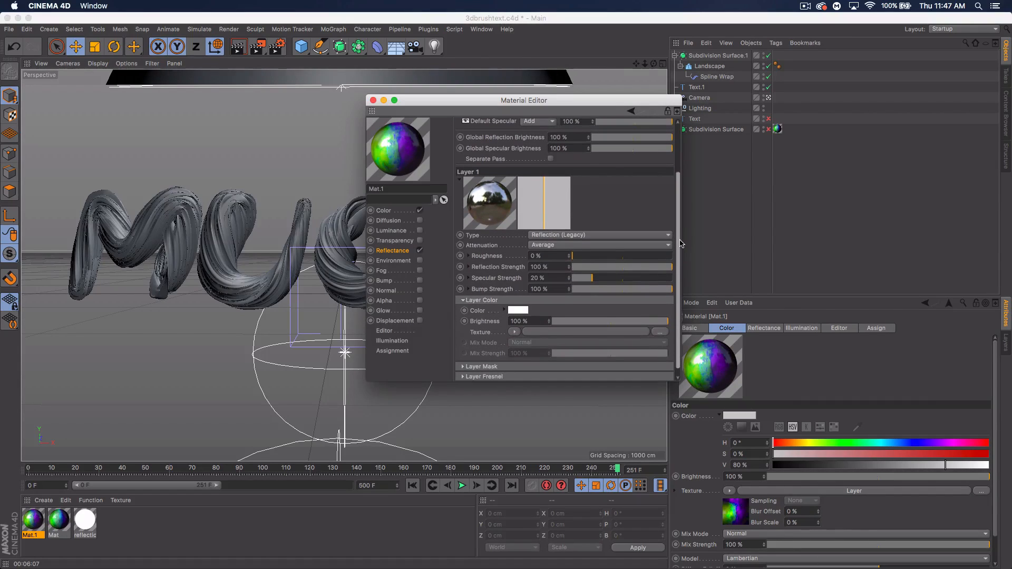
left_click_drag(668, 266, 629, 267)
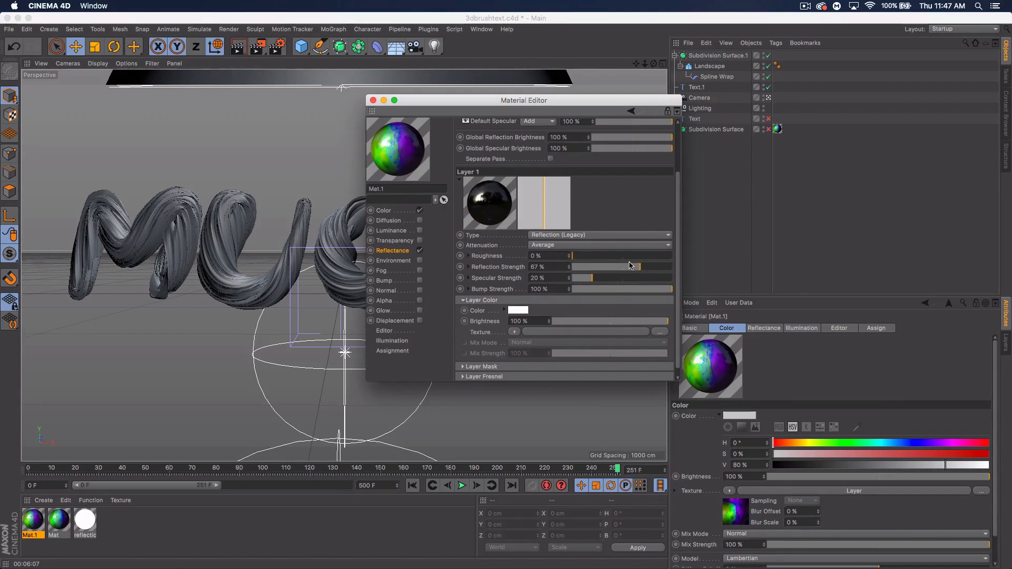
left_click_drag(670, 288, 621, 288)
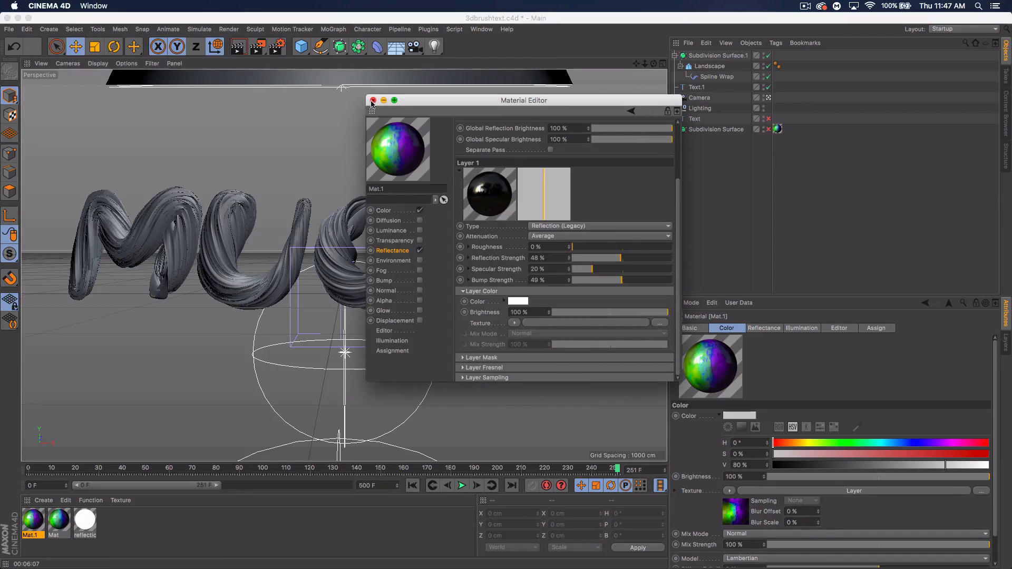
left_click(371, 100)
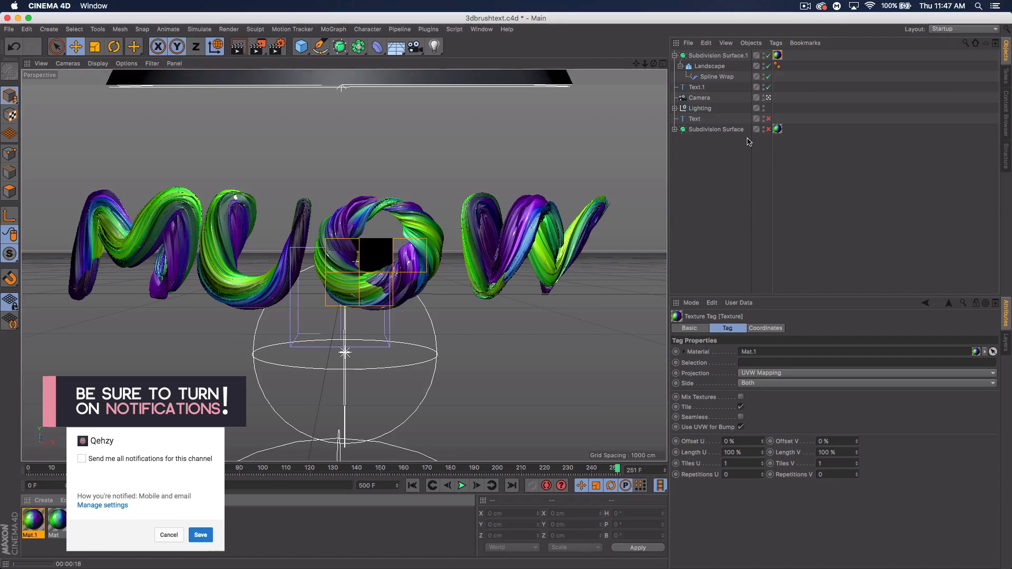
Assign Mat.1 to Subdivision Surface.1 so the MUOW ribbons turn green, blue and purple
left_click(82, 459)
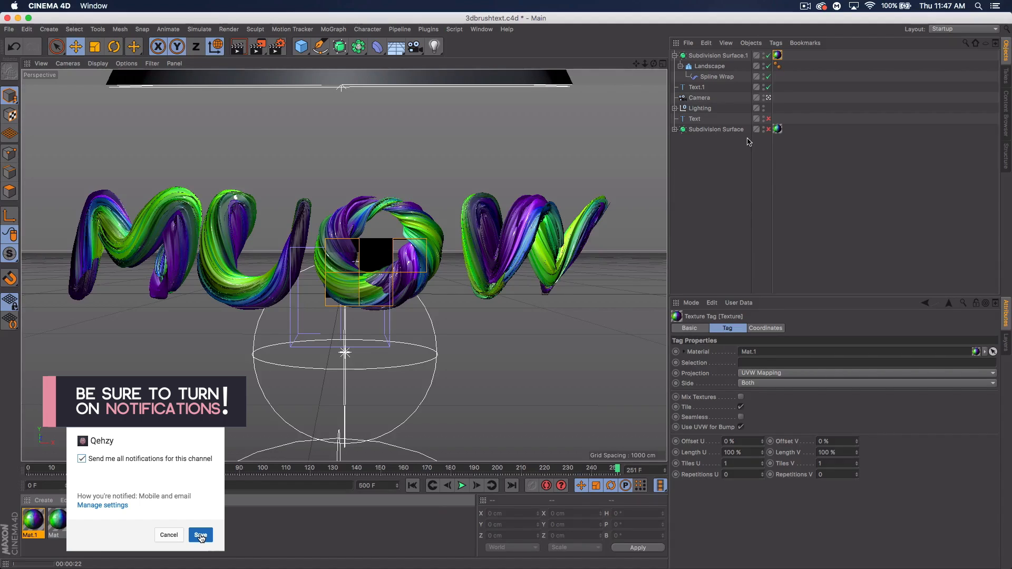
left_click(200, 535)
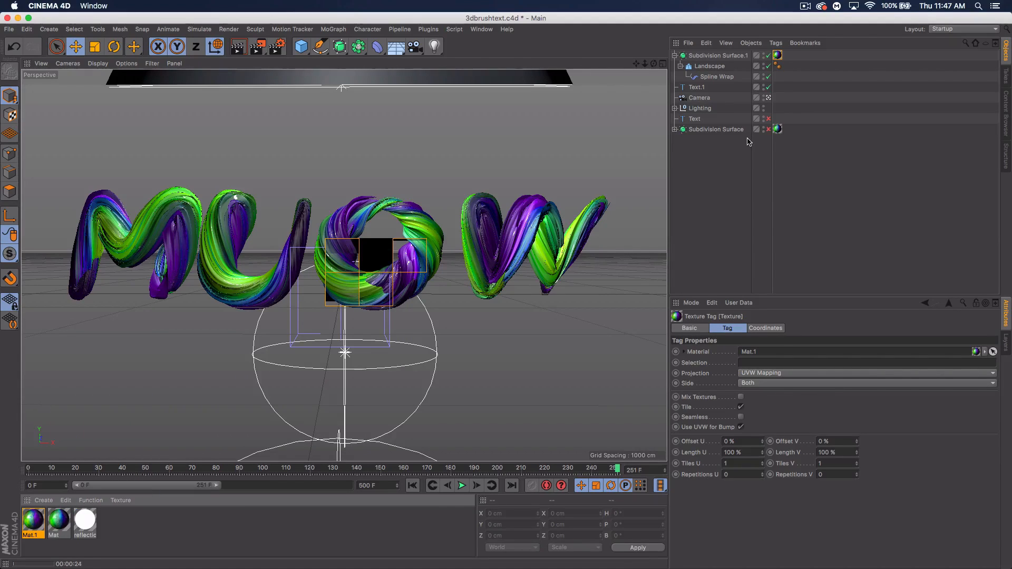